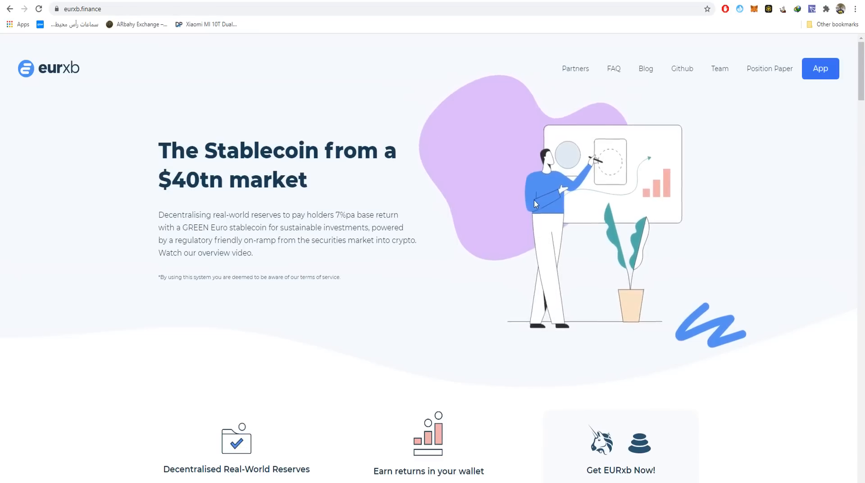
mouse_move(538, 204)
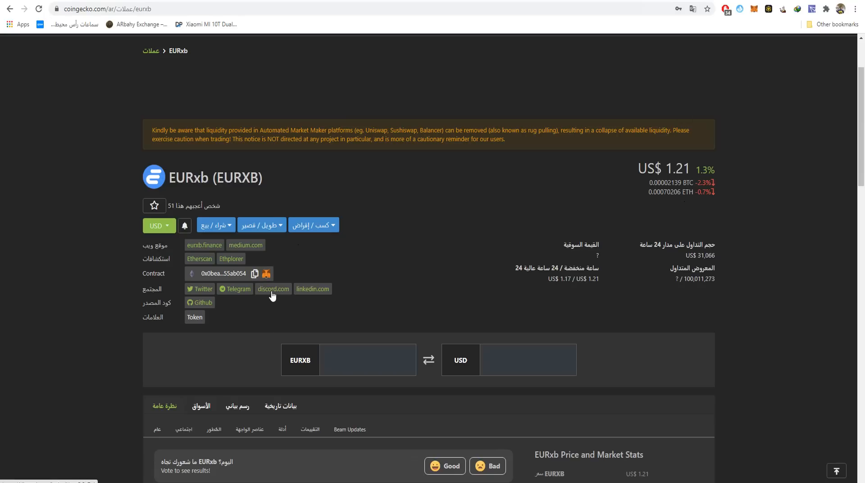
mouse_move(254, 274)
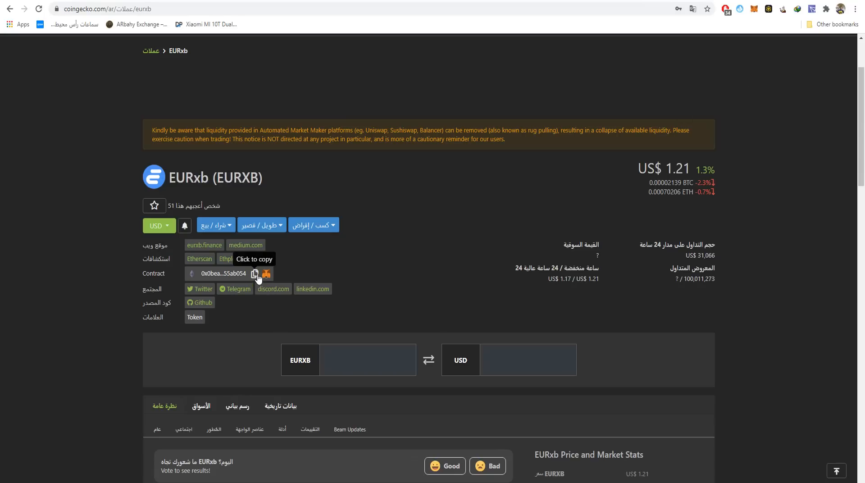
mouse_move(337, 126)
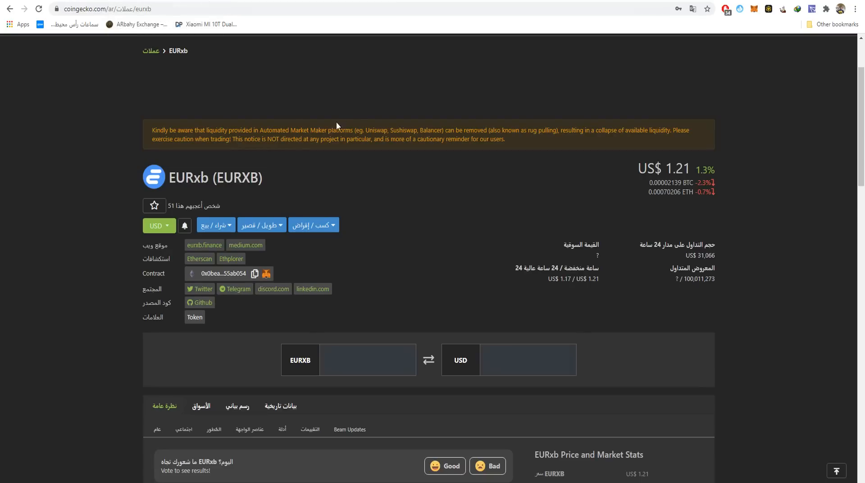
- List EURxb's markets (only Uniswap v2 EURXB/ETH), then bring up its EURxb/USD price chart
left_click(201, 405)
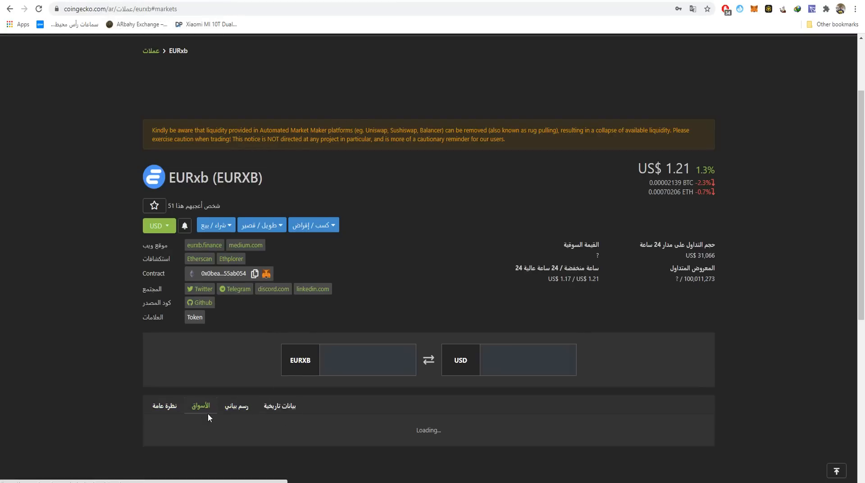
scroll("down", 3)
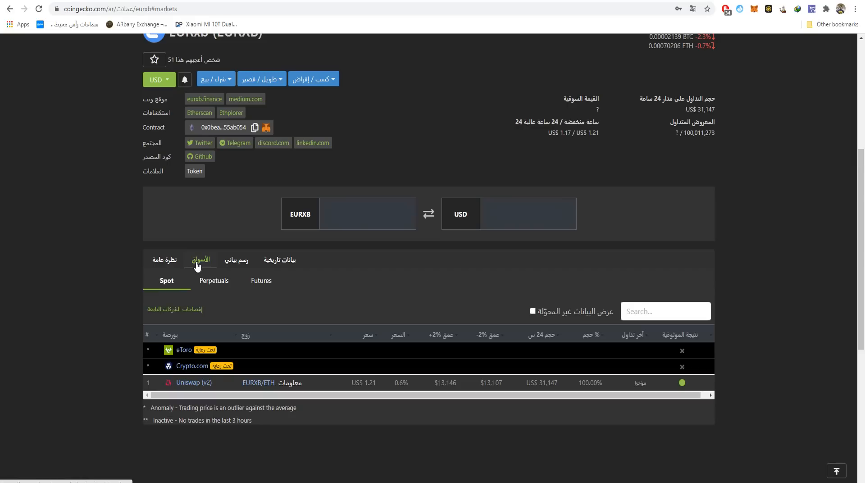
mouse_move(205, 387)
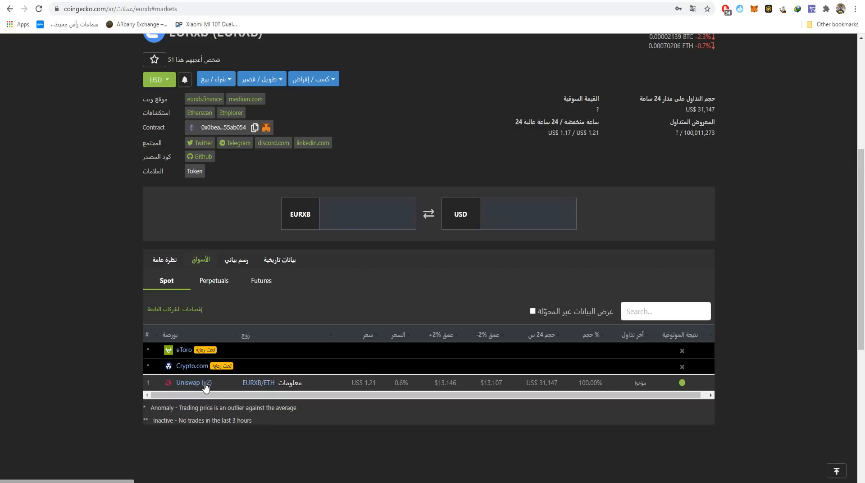
left_click(236, 260)
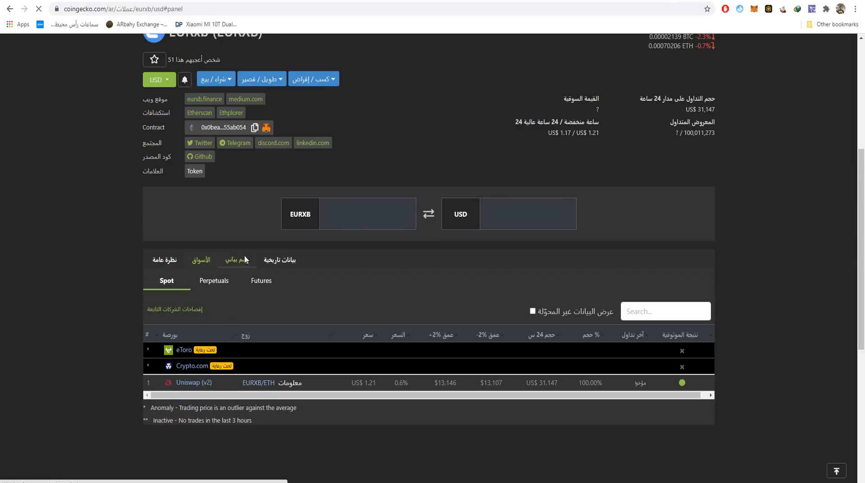
left_click(236, 259)
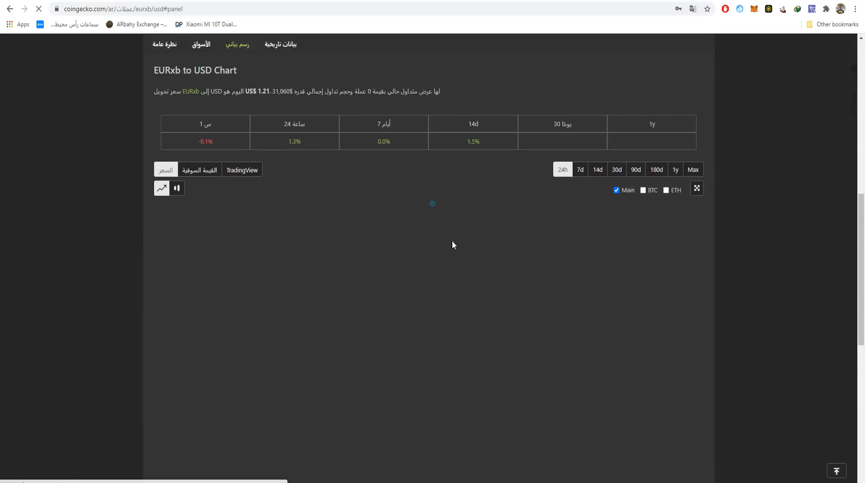
- Open EURxb's Etherscan token page showing $1.21 price, 139 holders and 2,715 transfers
left_click(693, 169)
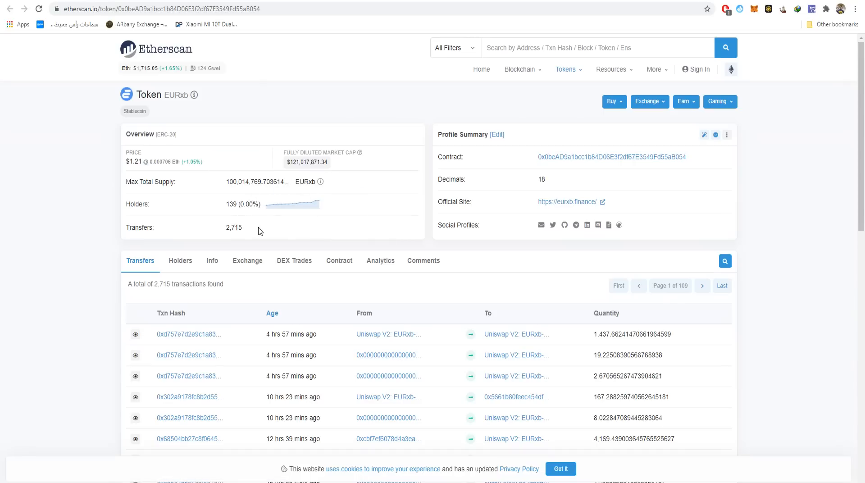
mouse_move(328, 288)
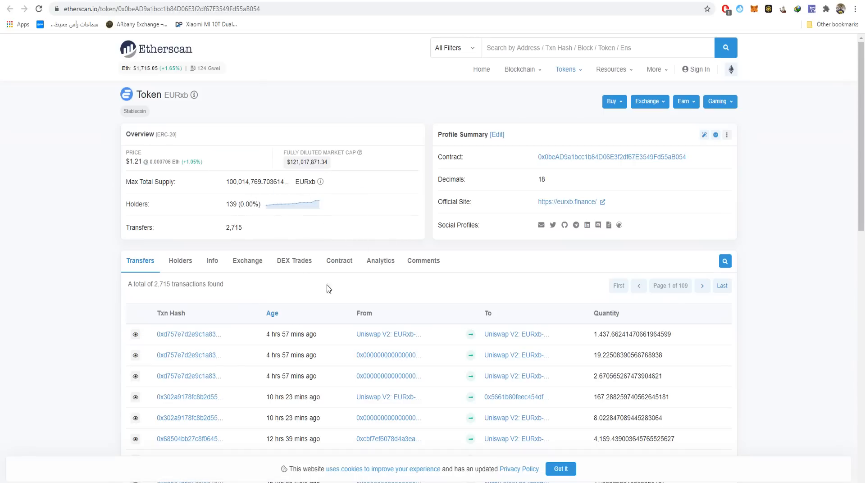
mouse_move(555, 206)
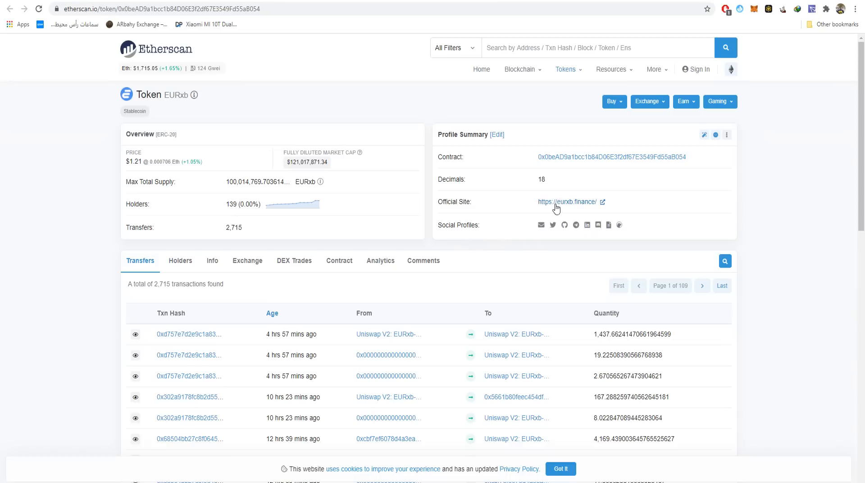
mouse_move(572, 206)
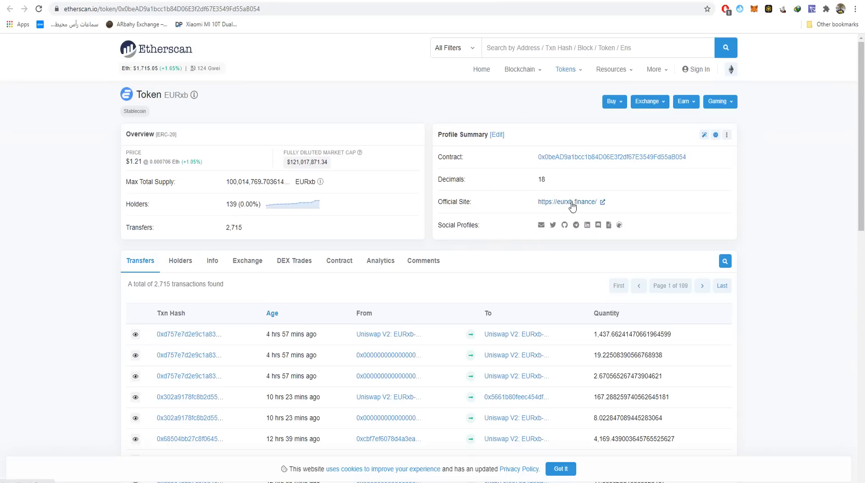
mouse_move(178, 82)
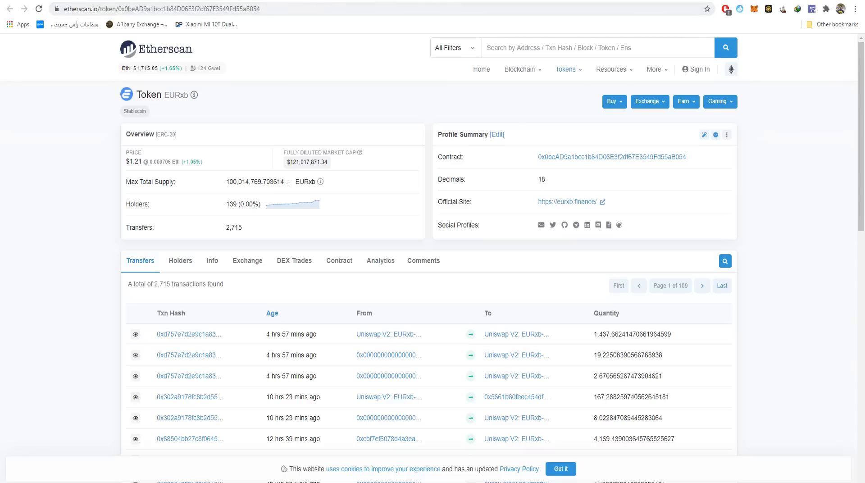
- Follow Etherscan's Official Site link to the eurxb.finance homepage
left_click(567, 202)
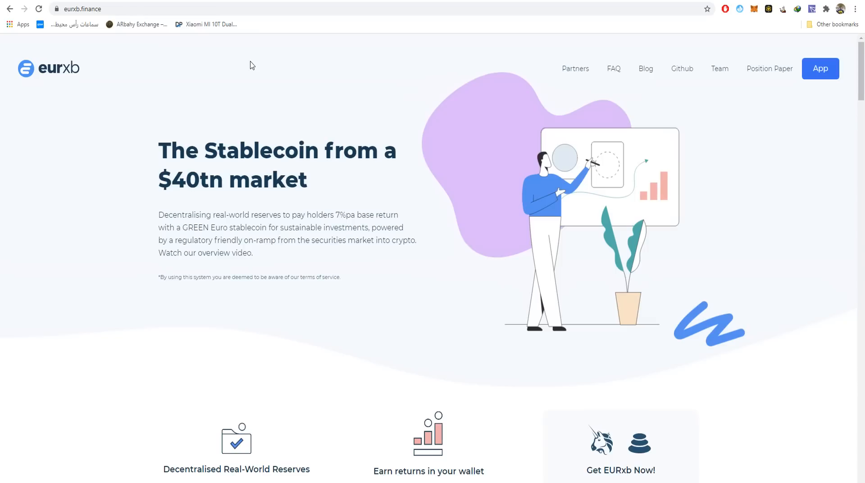
- View EURxb's Team page down to the 'Connect with us on Linkedin' link
left_click(719, 69)
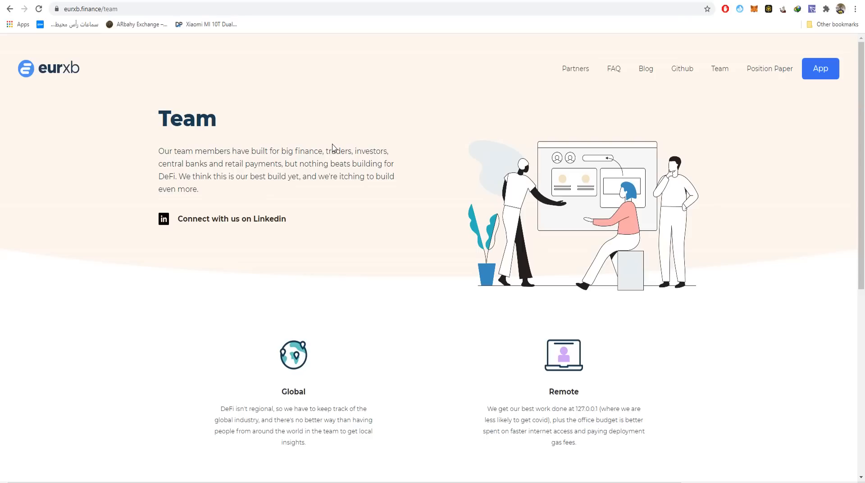
mouse_move(231, 219)
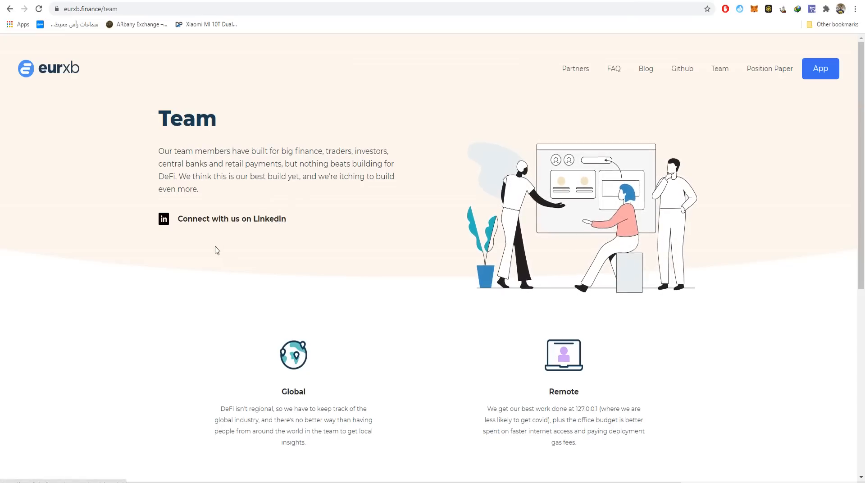
scroll("down", 3)
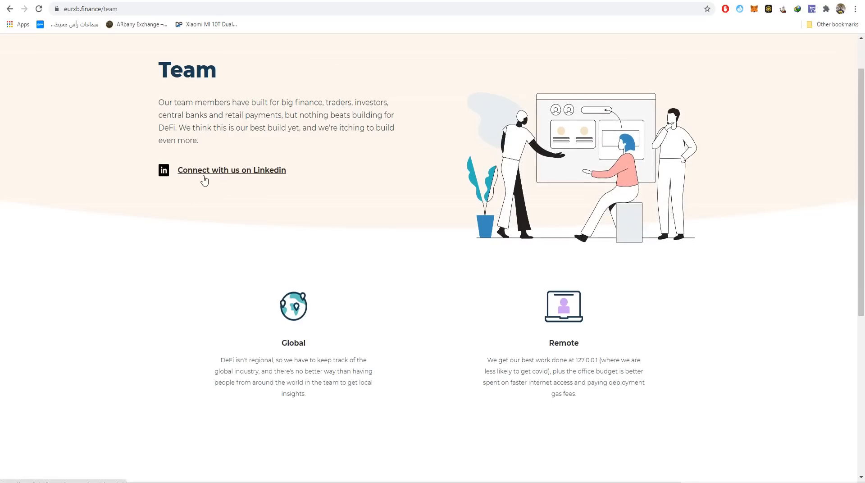
scroll("down", 3)
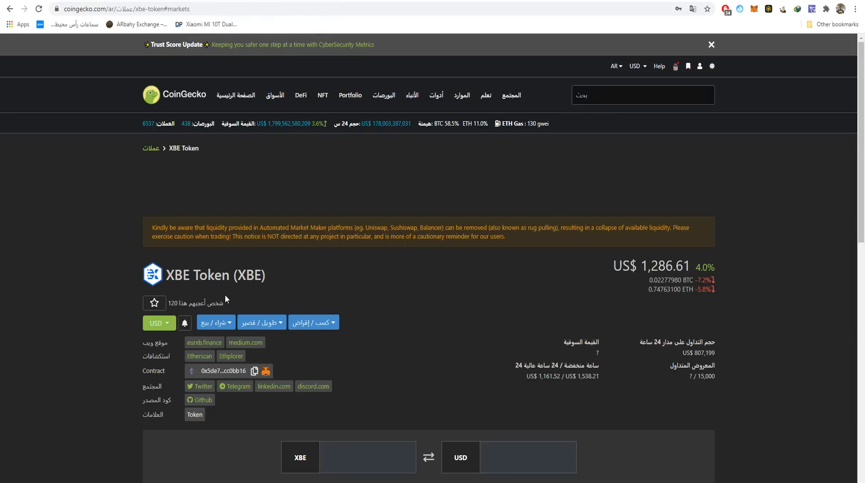
mouse_move(418, 267)
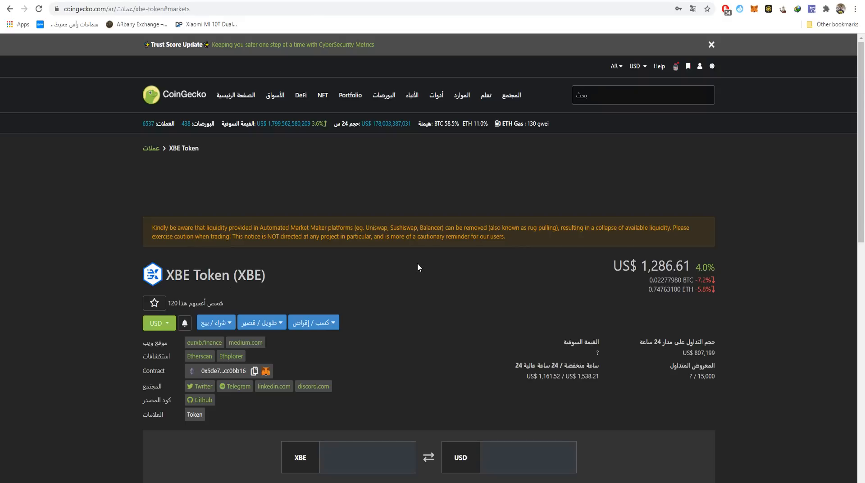
mouse_move(548, 380)
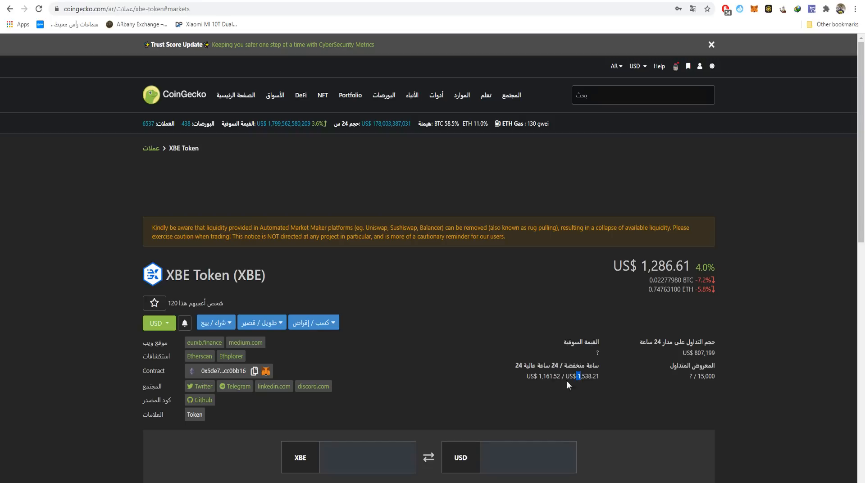
mouse_move(603, 303)
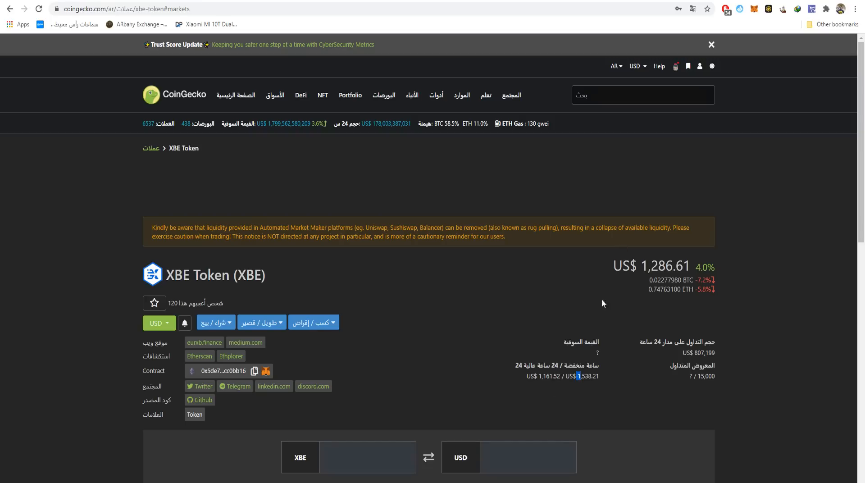
- Review XBE Token's CoinGecko stats: US$1,286.61 price, 24-hour range US$1,161.52–1,538.21
left_click(614, 67)
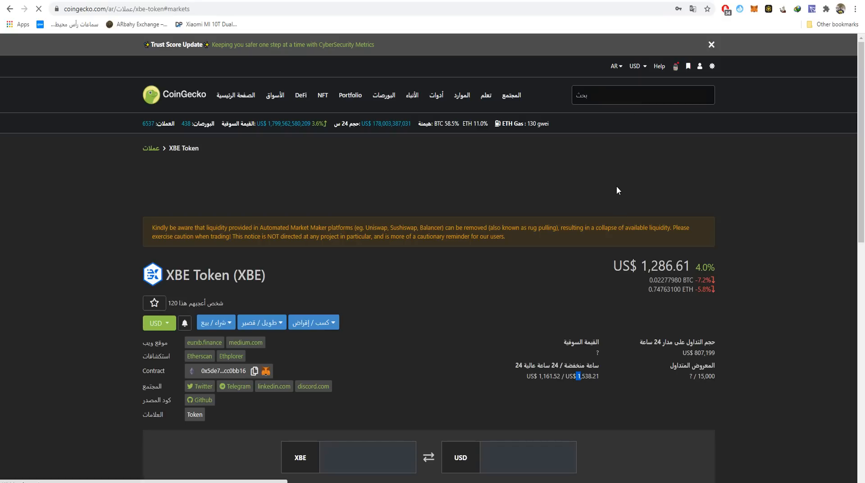
mouse_move(557, 312)
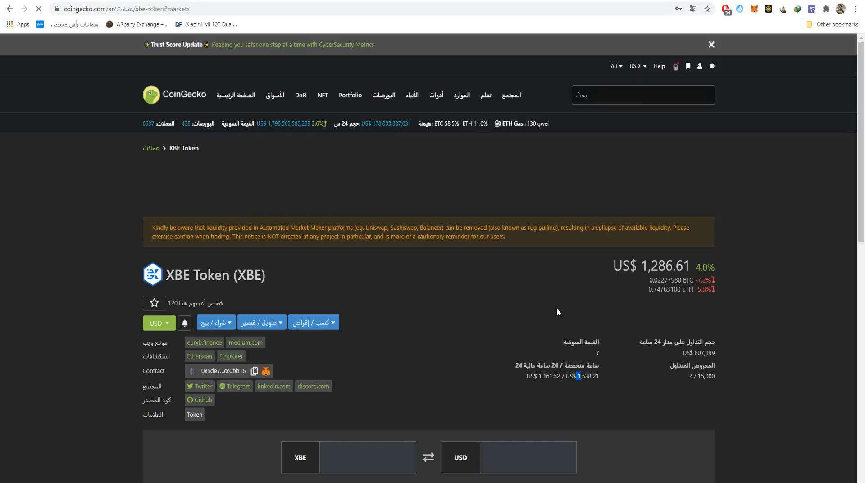
mouse_move(384, 47)
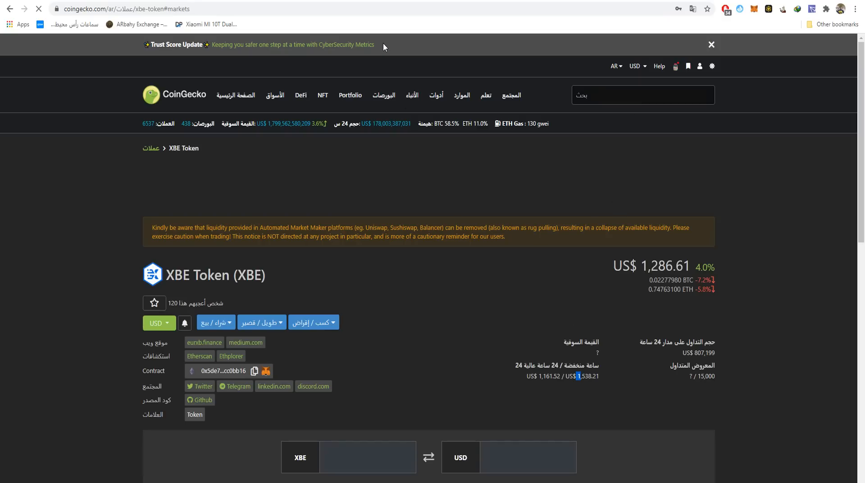
- Scroll to XBE's Spot markets, showing only Uniswap v2 XBE/ETH at US$1,284.19, then open its chart
scroll("down", 3)
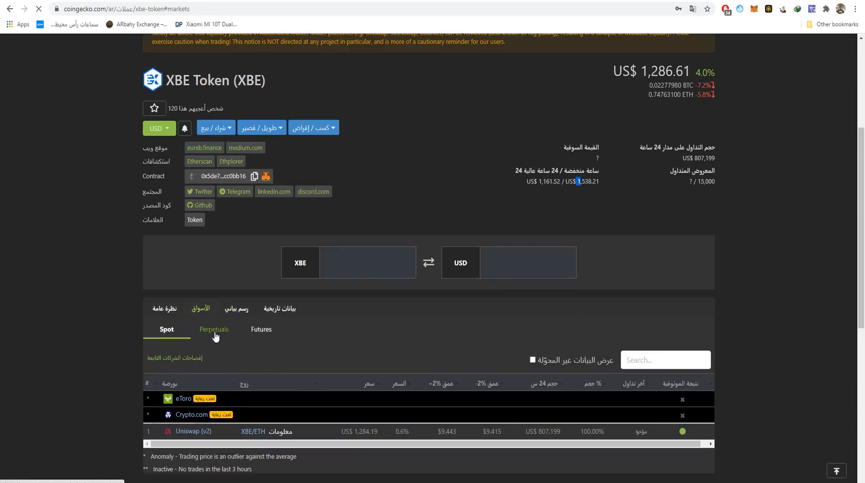
scroll("down", 3)
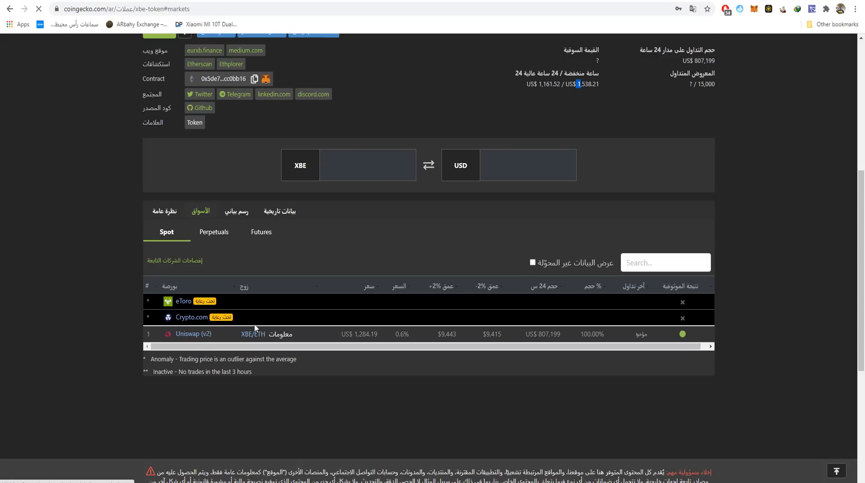
mouse_move(198, 268)
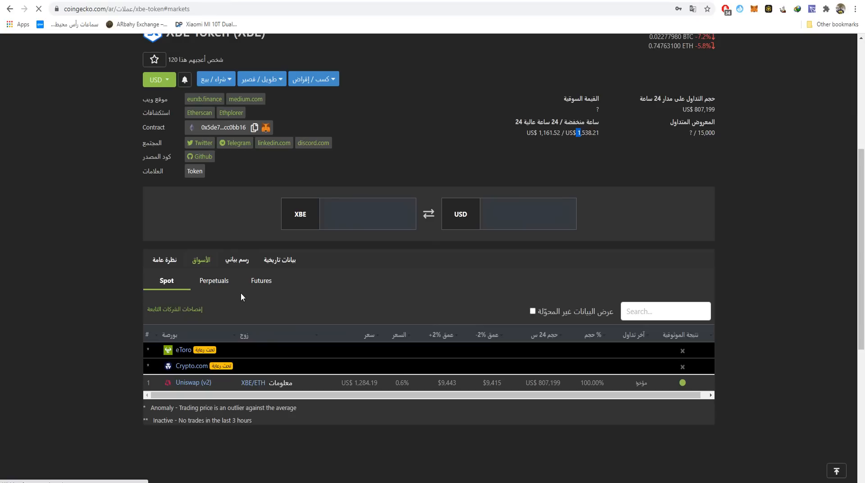
left_click(236, 260)
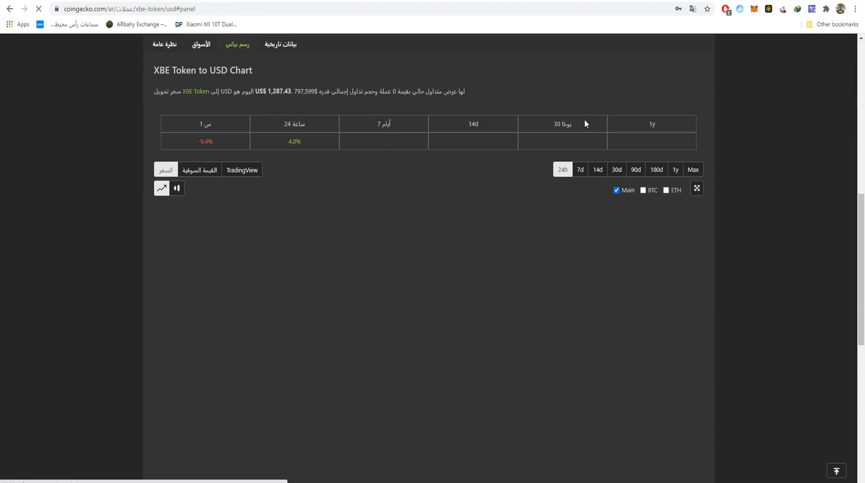
- Set the XBE/USD chart range from 1y to Max, covering Mar 23–24, 2021
left_click(675, 169)
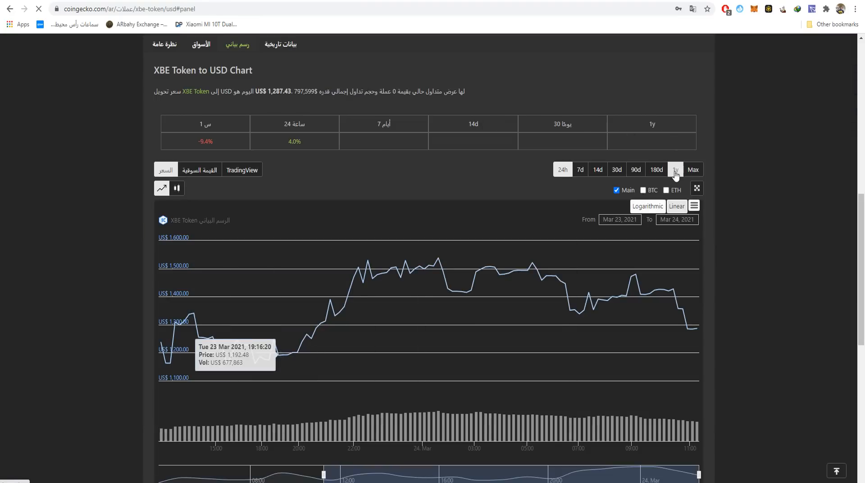
left_click(693, 169)
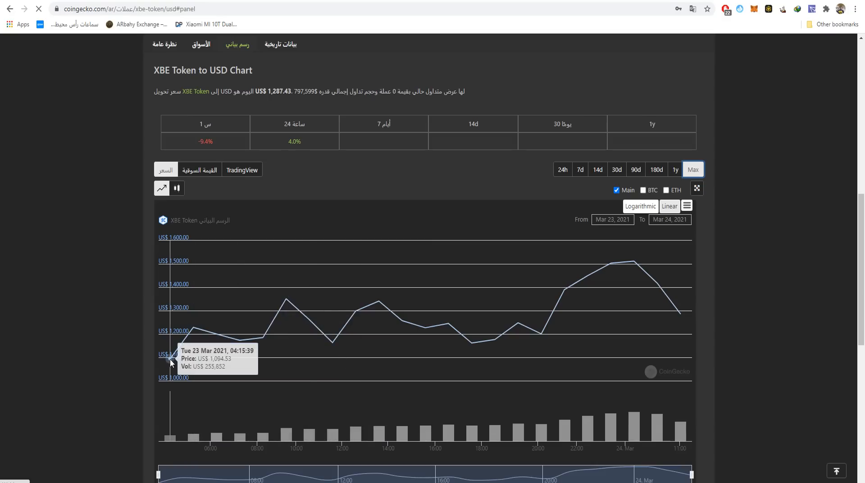
mouse_move(659, 250)
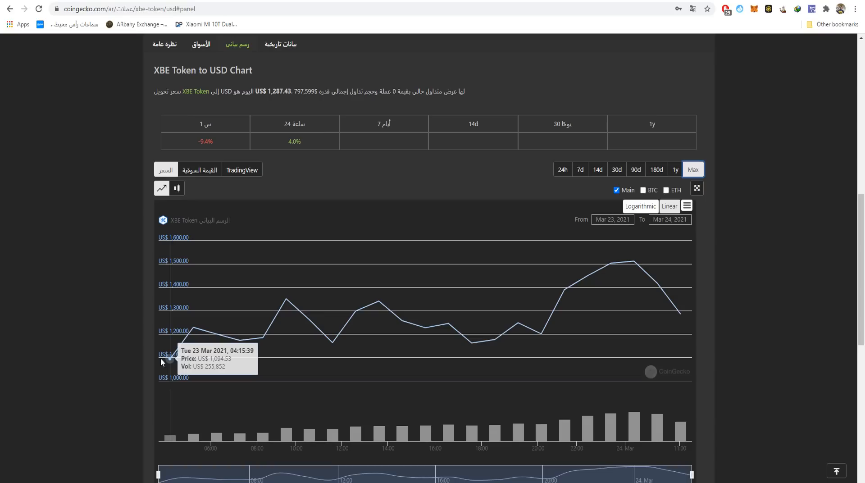
scroll("down", 3)
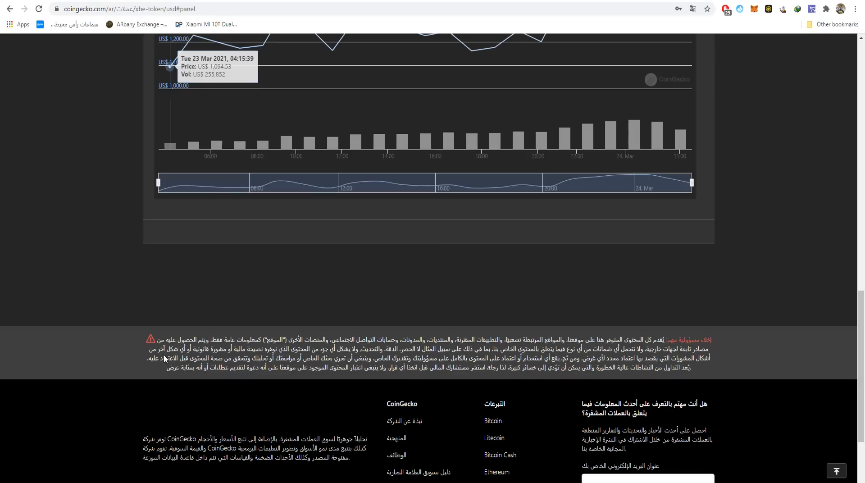
scroll("up", 3)
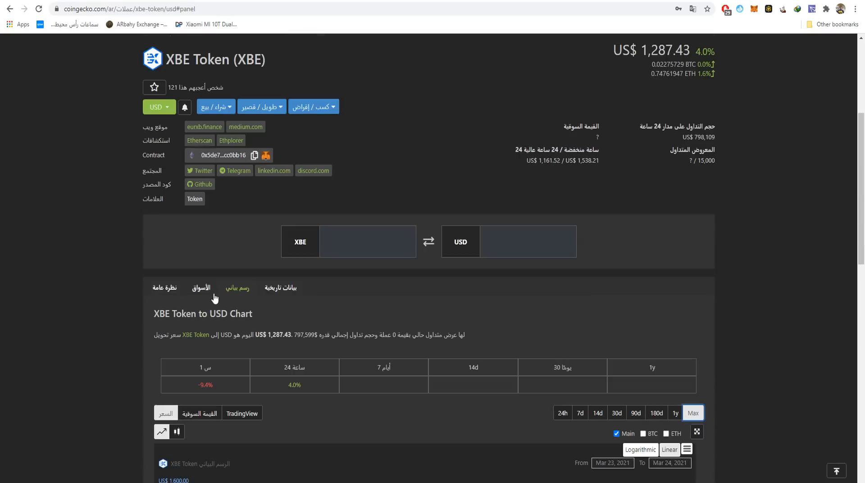
scroll("down", 3)
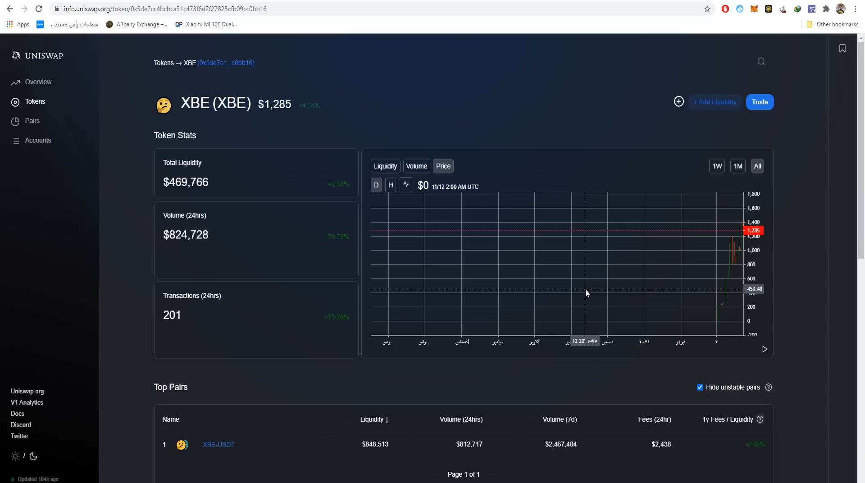
mouse_move(552, 274)
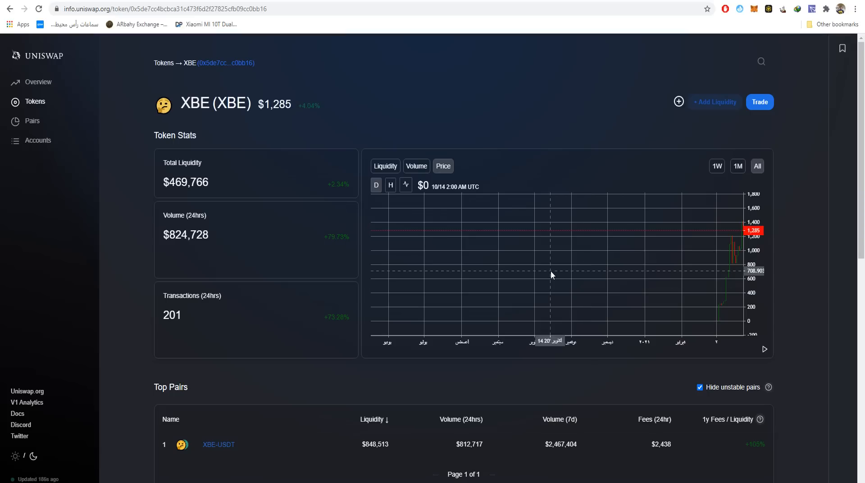
mouse_move(602, 291)
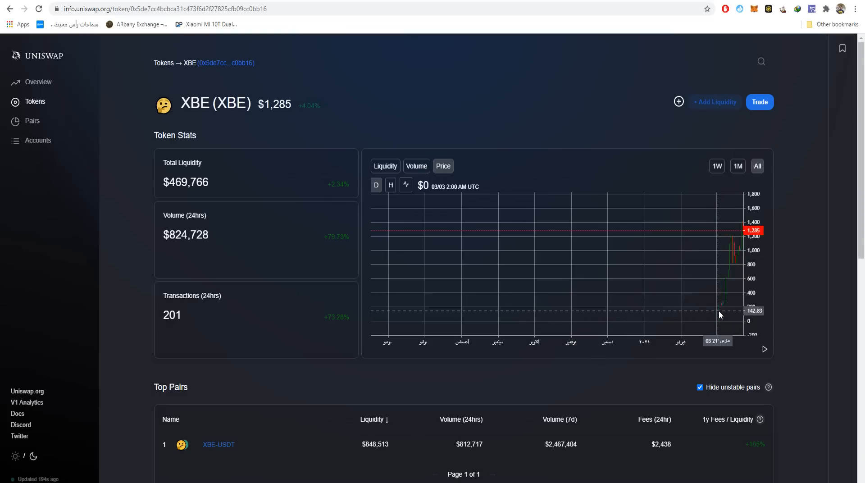
mouse_move(719, 324)
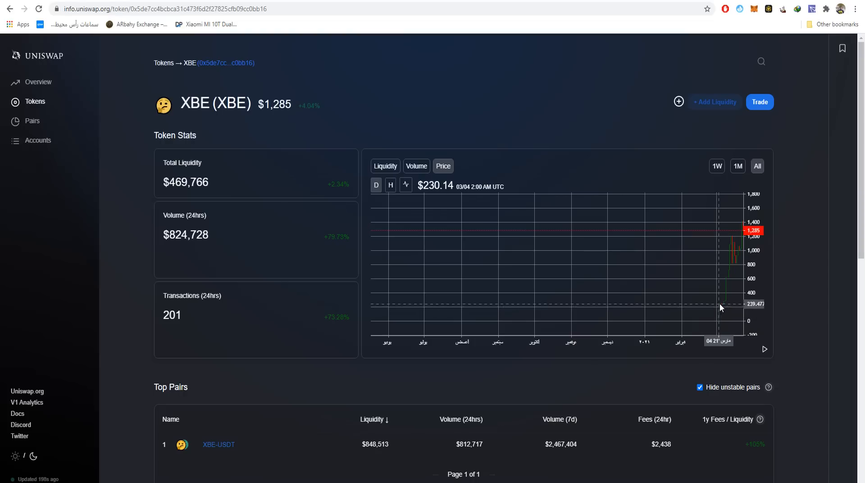
mouse_move(724, 305)
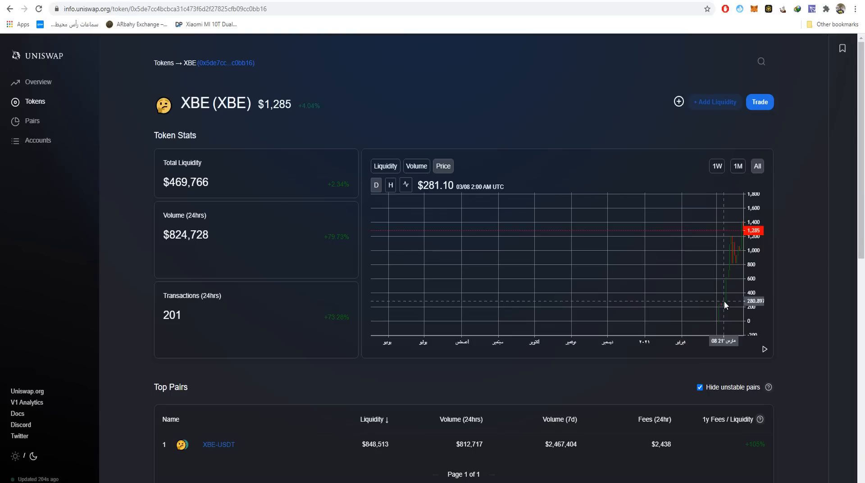
mouse_move(723, 316)
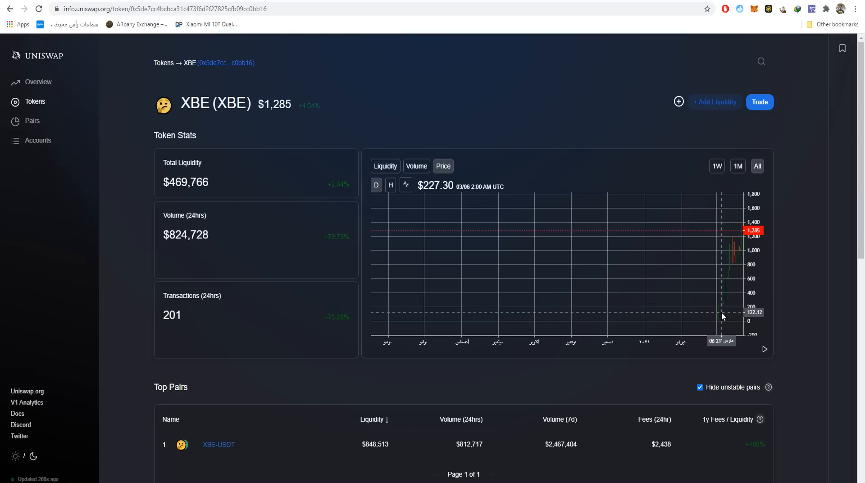
mouse_move(718, 314)
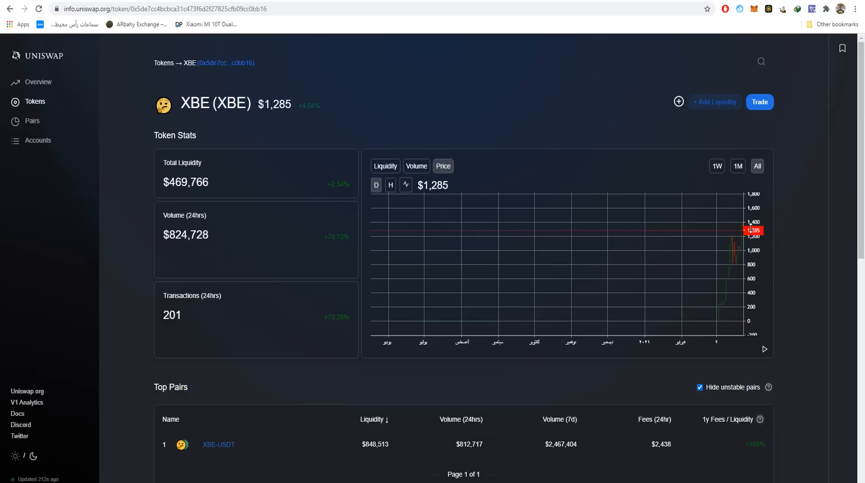
mouse_move(747, 228)
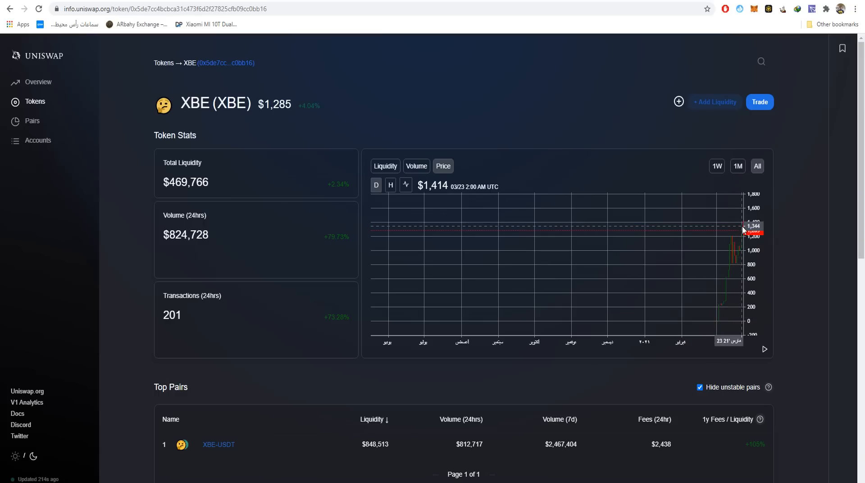
mouse_move(739, 236)
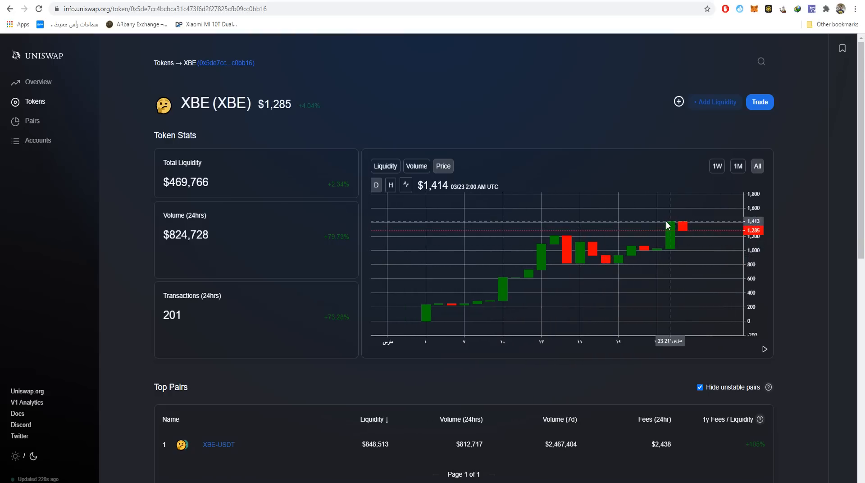
mouse_move(669, 227)
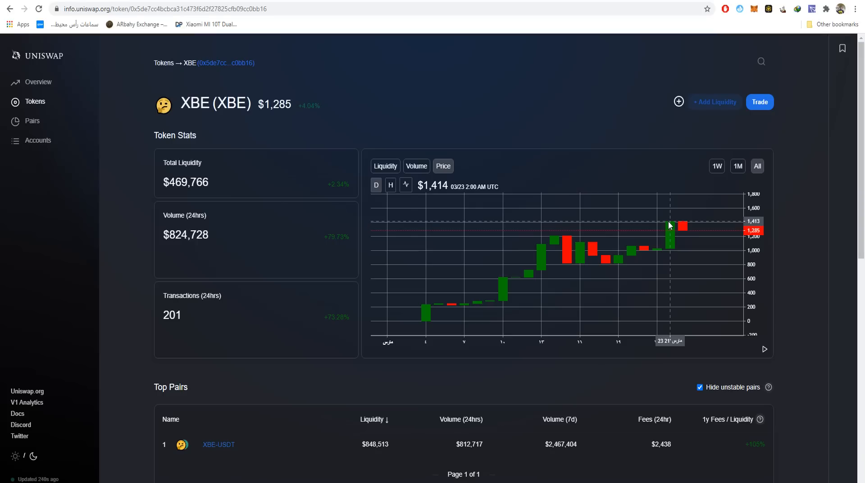
mouse_move(247, 171)
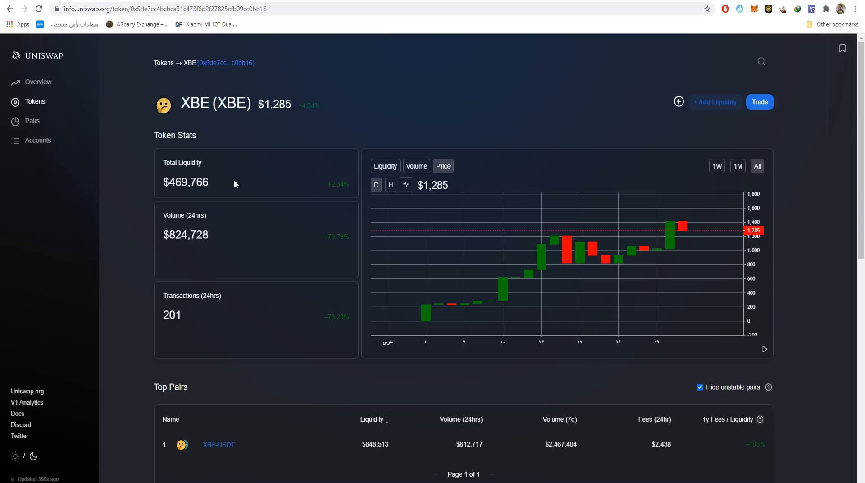
mouse_move(215, 181)
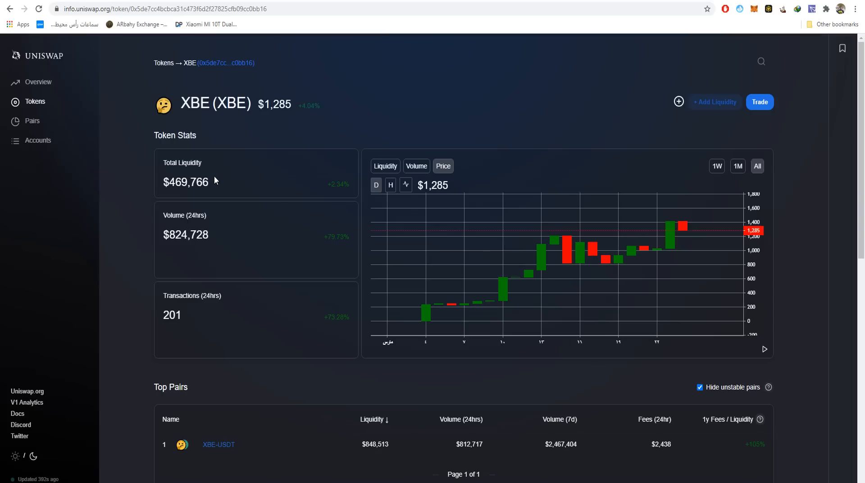
- Highlight XBE's Total Liquidity and 24h Volume, then filter the transactions list to Swaps
left_click_drag(170, 181, 209, 181)
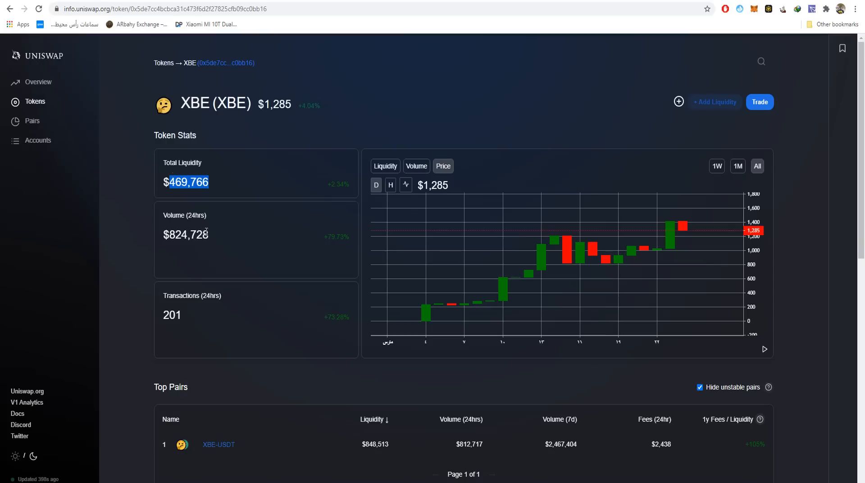
double_click(187, 234)
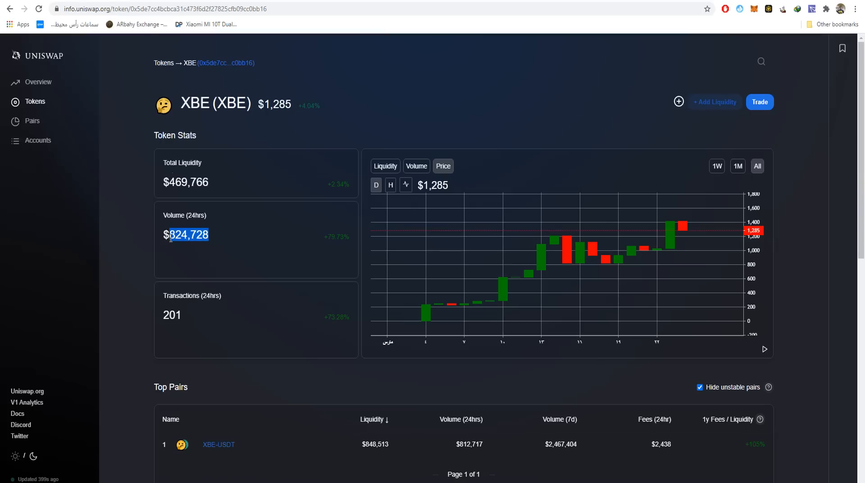
mouse_move(185, 269)
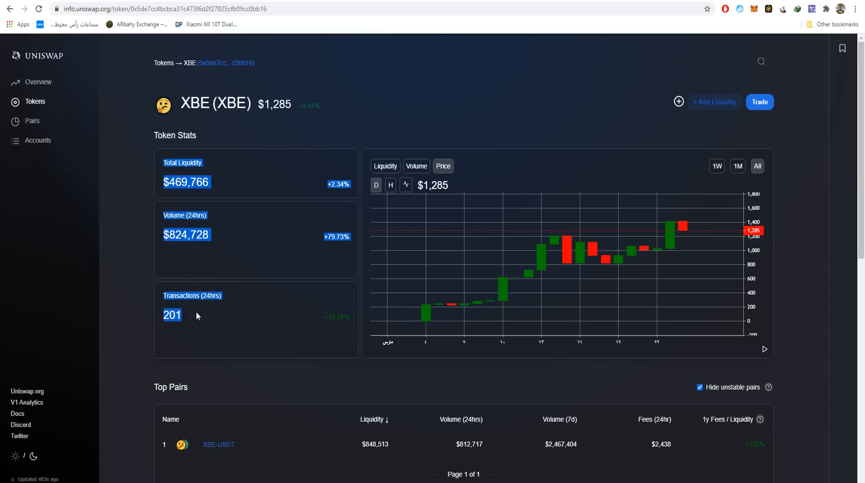
scroll("down", 3)
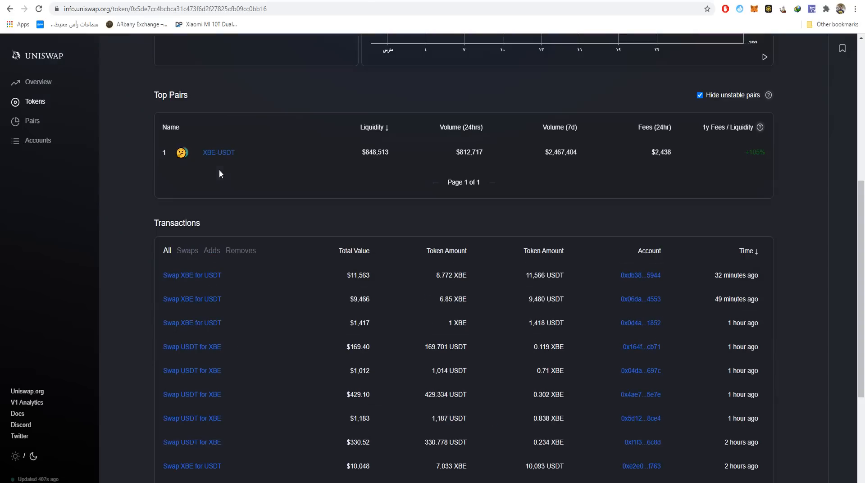
mouse_move(219, 158)
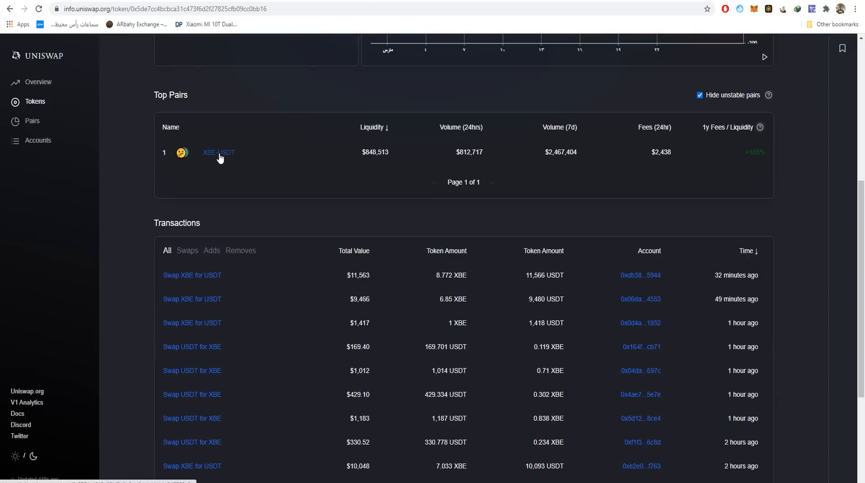
left_click(187, 250)
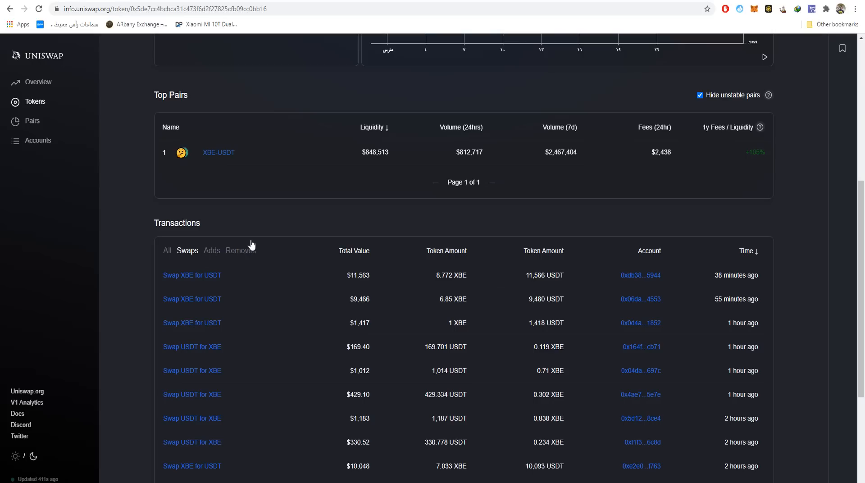
left_click(211, 251)
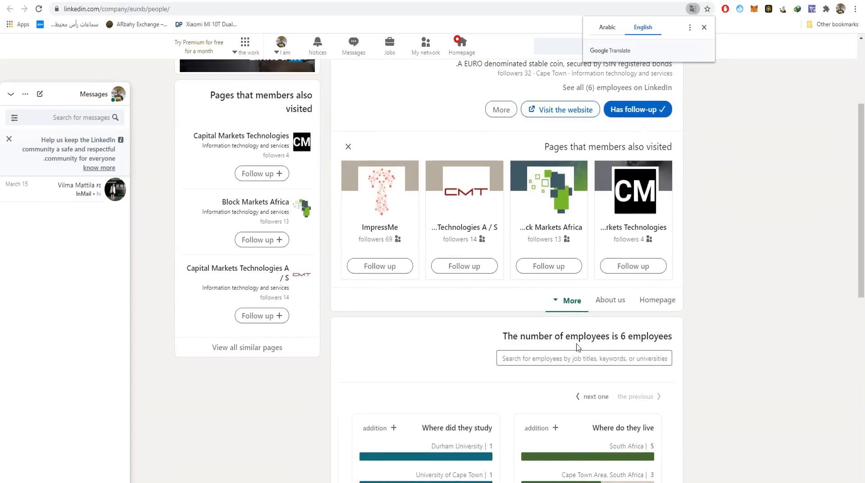
- Scroll through EURxb's LinkedIn People insights: 6 employees, schools like Durham and Cape Town
scroll("down", 3)
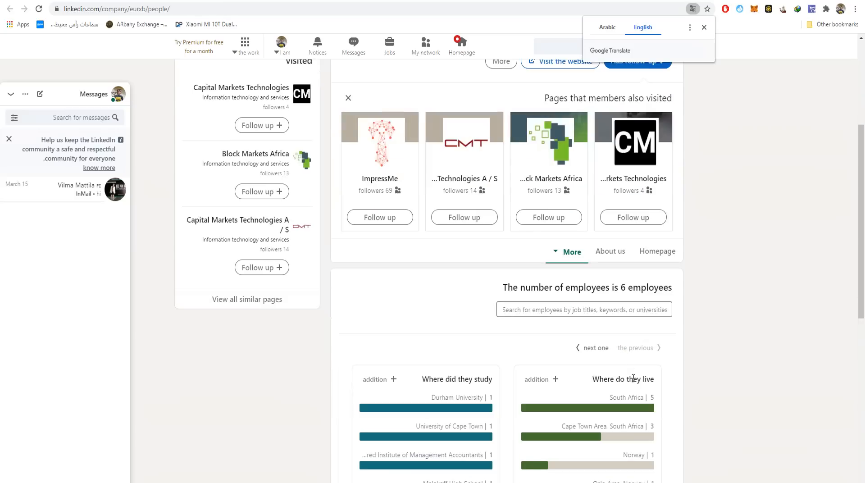
mouse_move(557, 434)
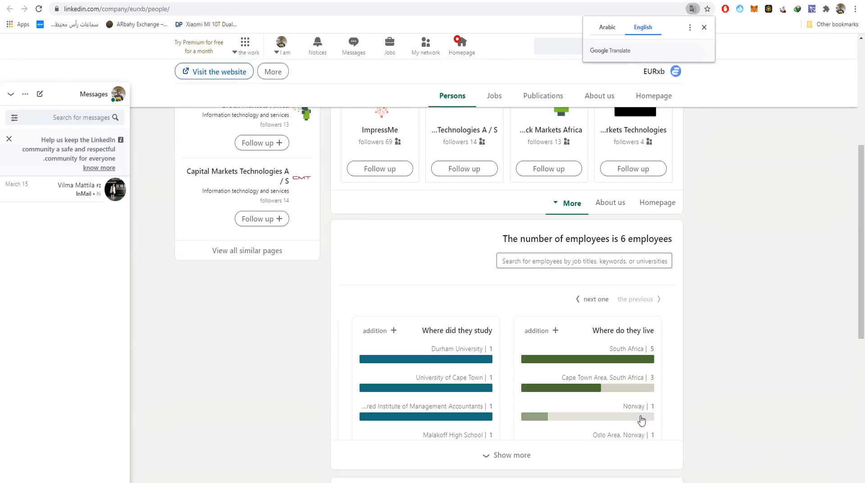
mouse_move(444, 343)
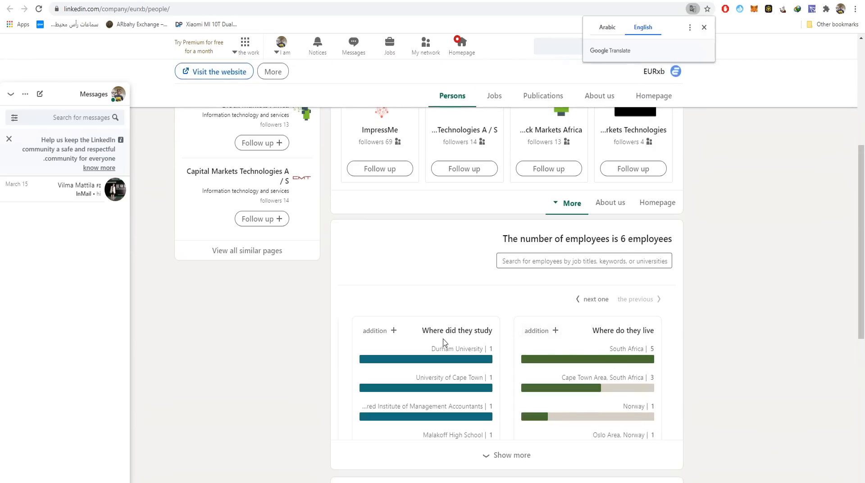
mouse_move(592, 341)
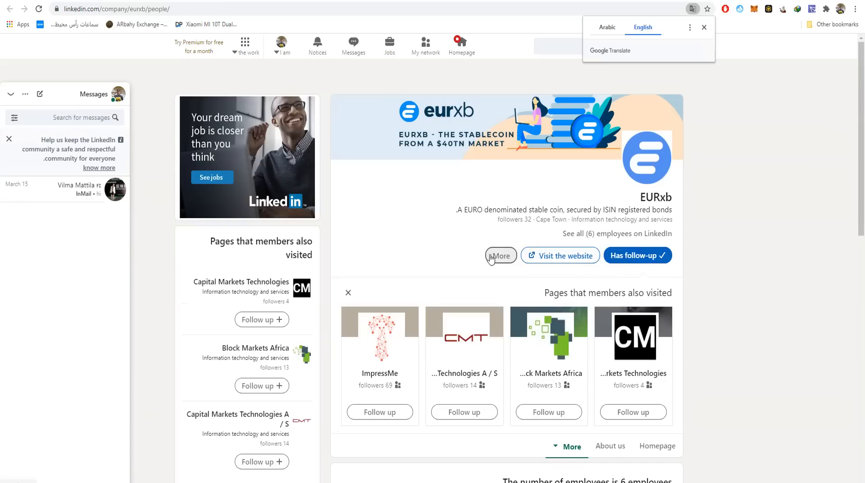
mouse_move(511, 179)
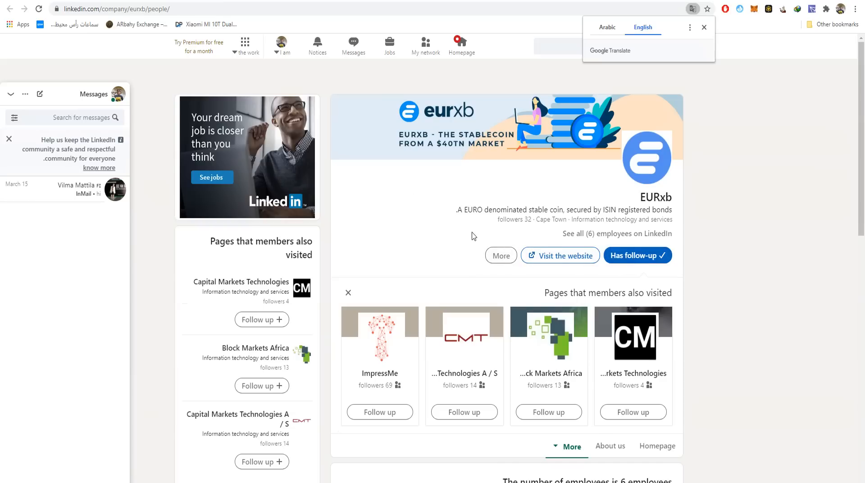
scroll("down", 3)
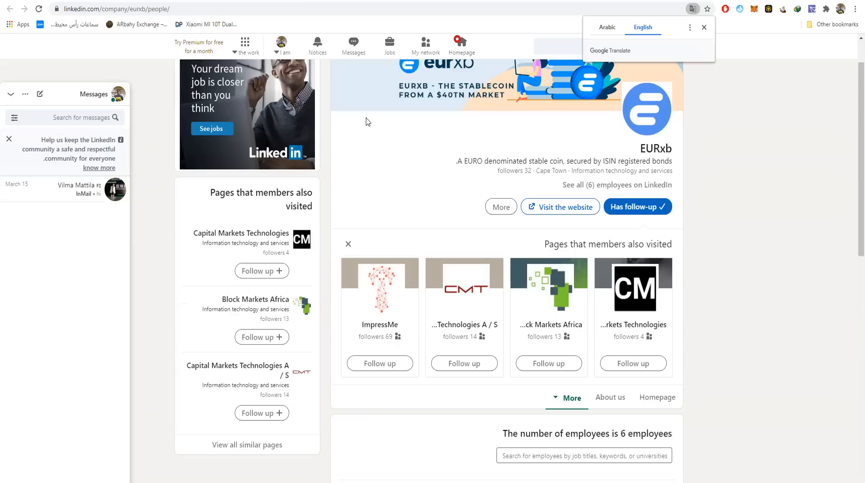
mouse_move(369, 127)
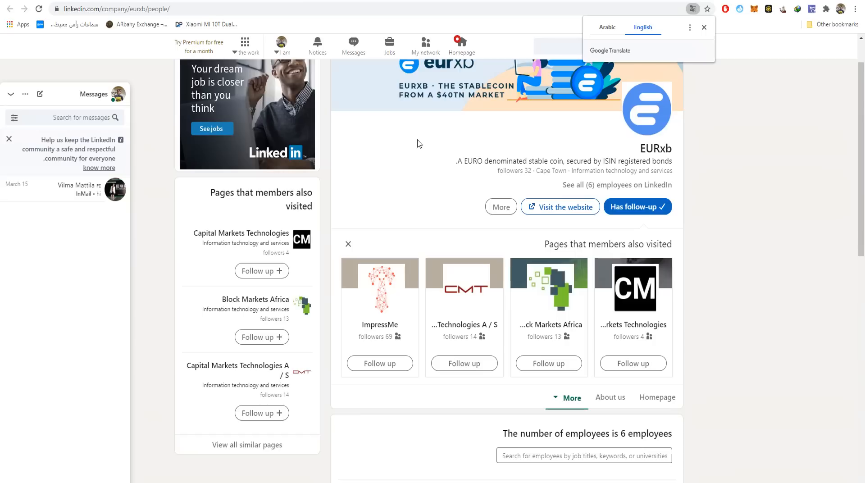
mouse_move(373, 122)
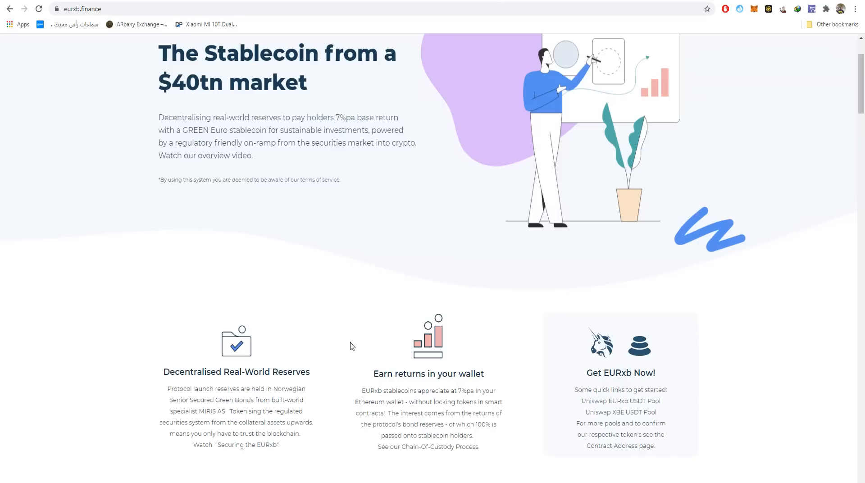
mouse_move(350, 343)
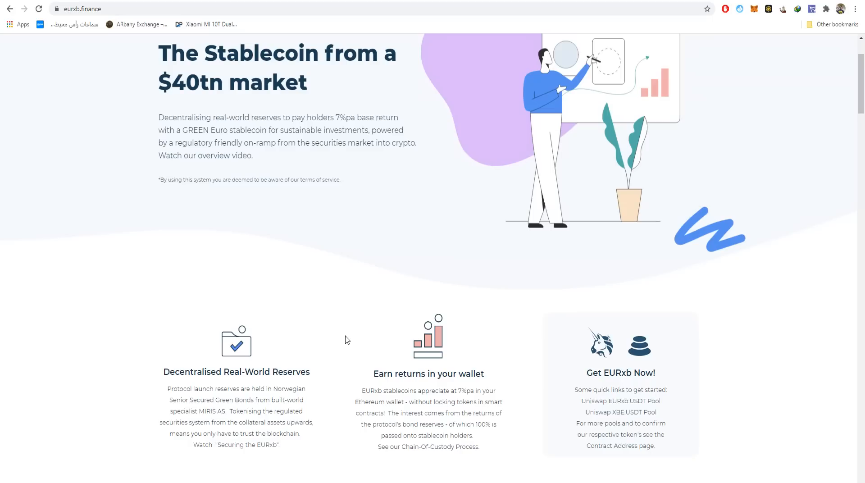
mouse_move(326, 326)
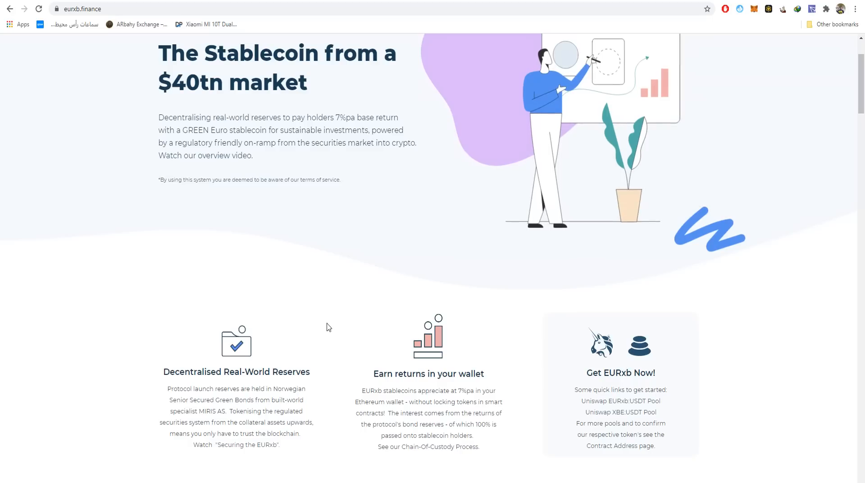
mouse_move(325, 324)
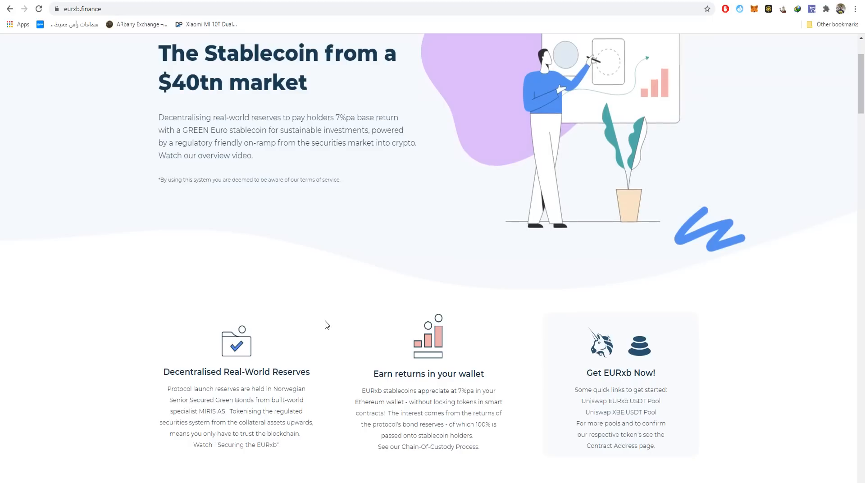
mouse_move(319, 324)
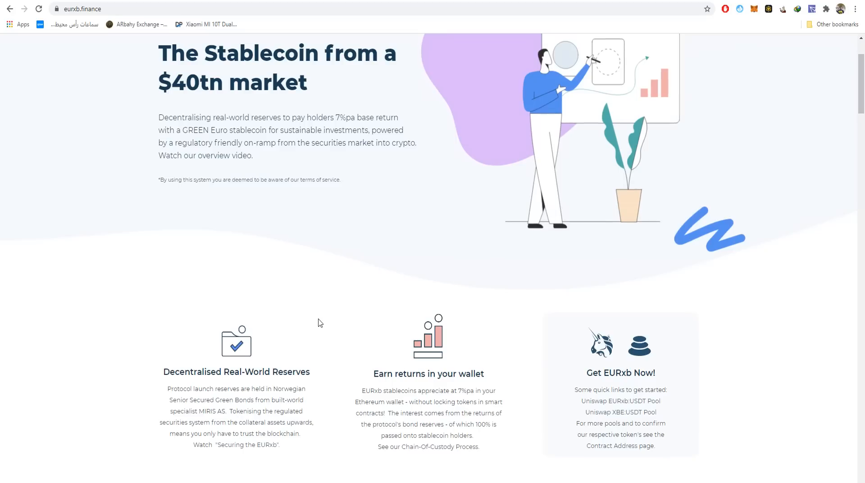
mouse_move(337, 298)
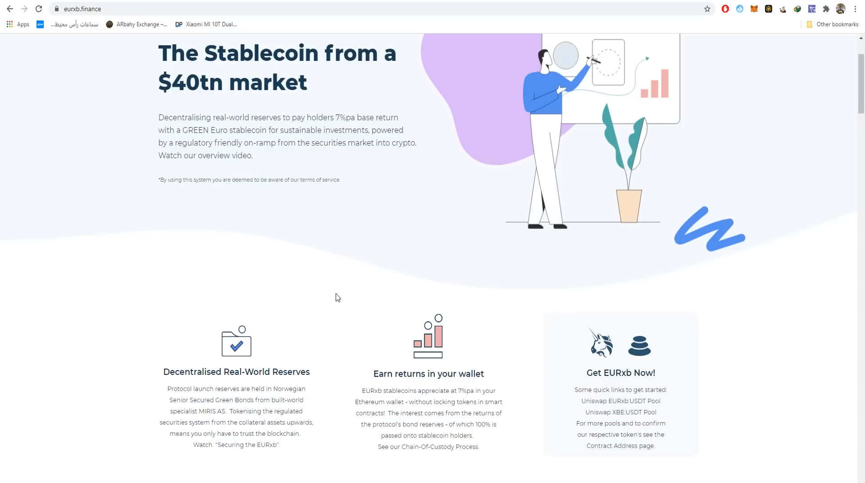
mouse_move(340, 278)
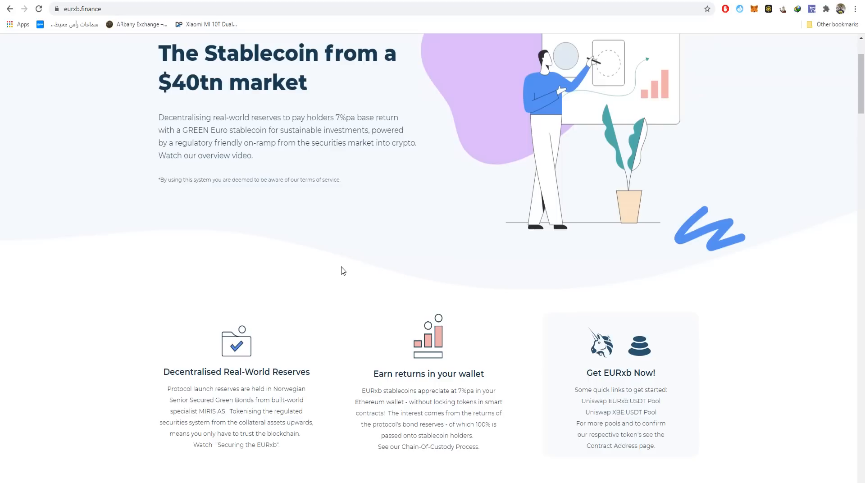
mouse_move(341, 266)
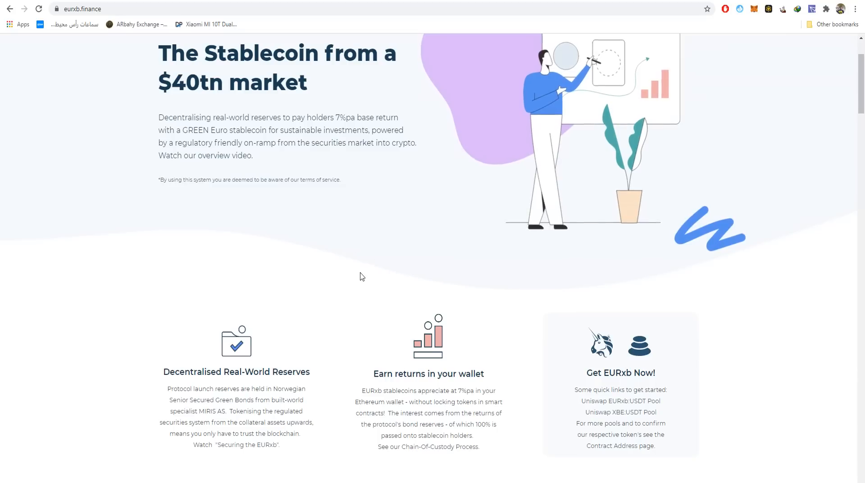
mouse_move(356, 291)
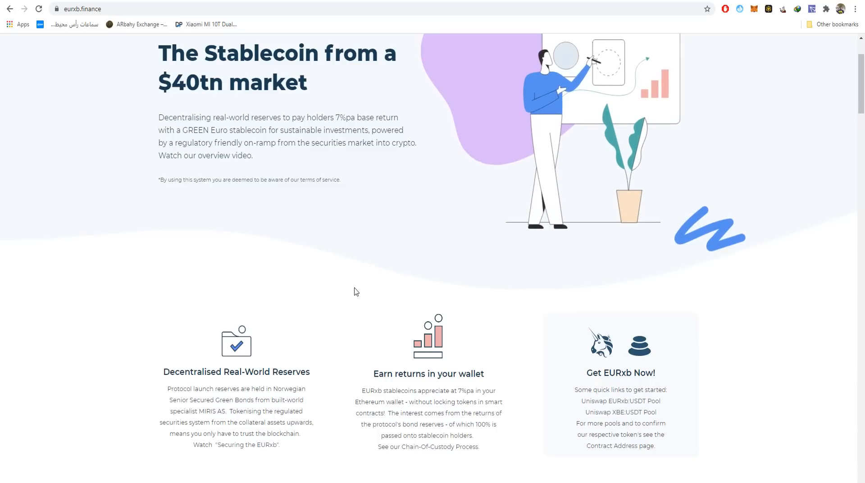
mouse_move(354, 293)
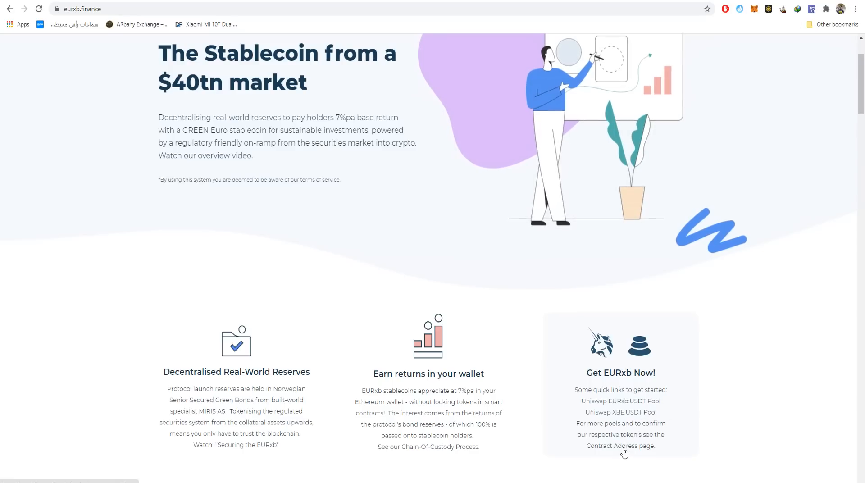
scroll("down", 3)
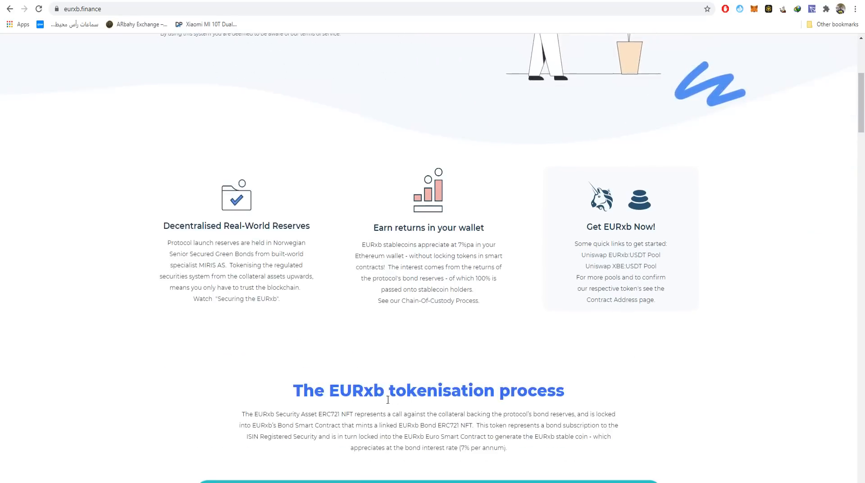
scroll("down", 3)
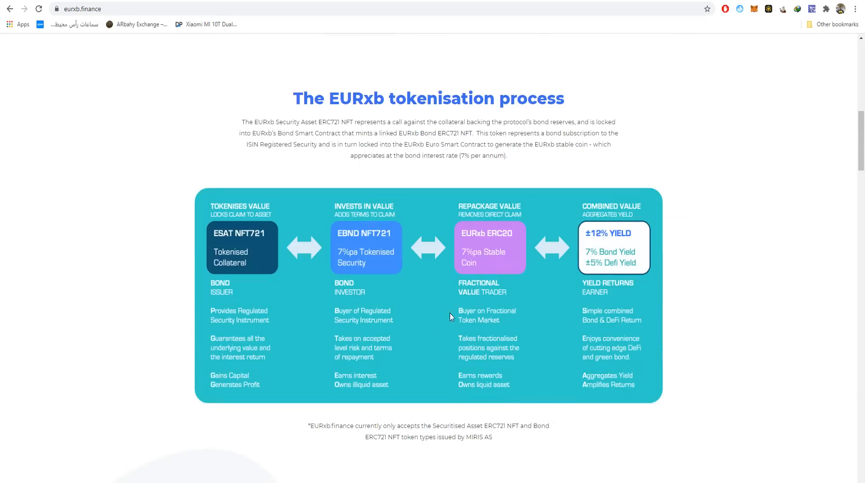
mouse_move(430, 325)
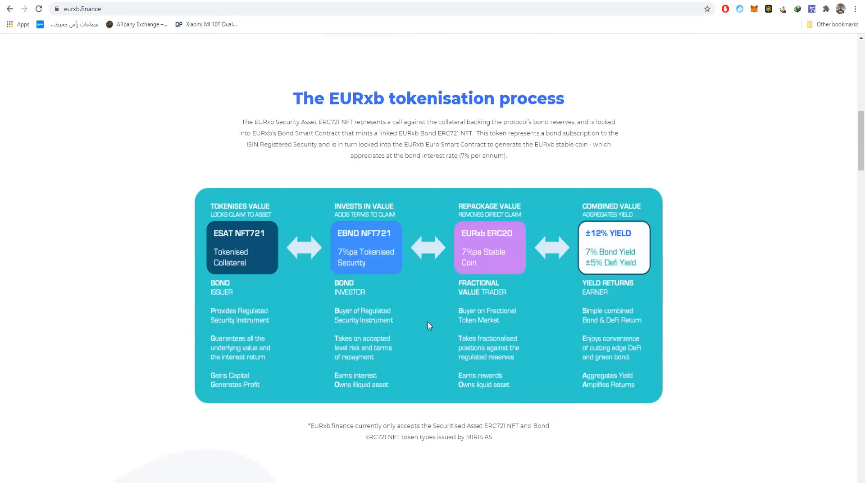
scroll("down", 3)
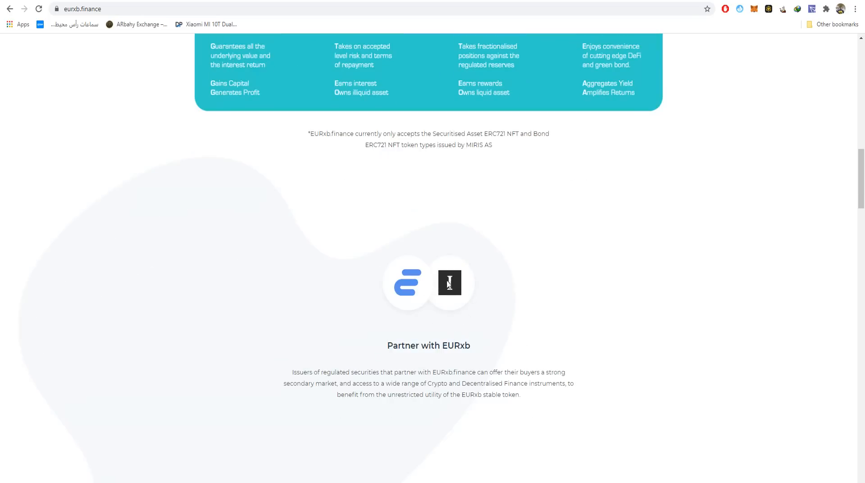
scroll("down", 3)
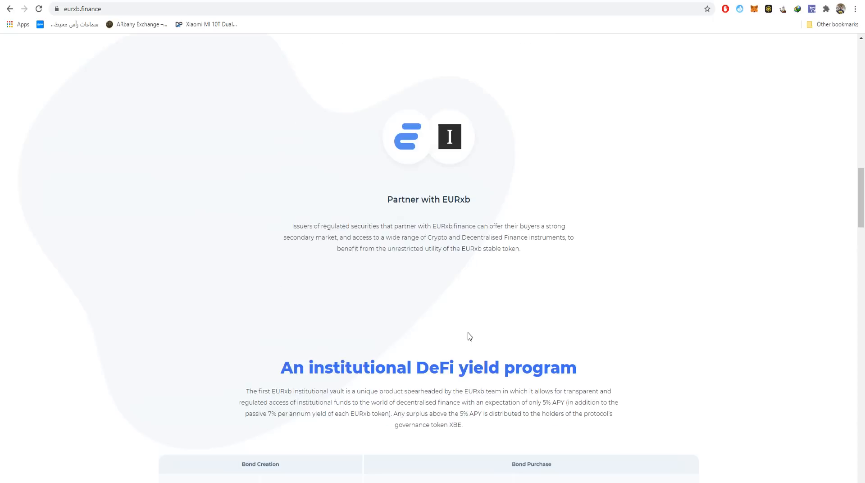
scroll("down", 3)
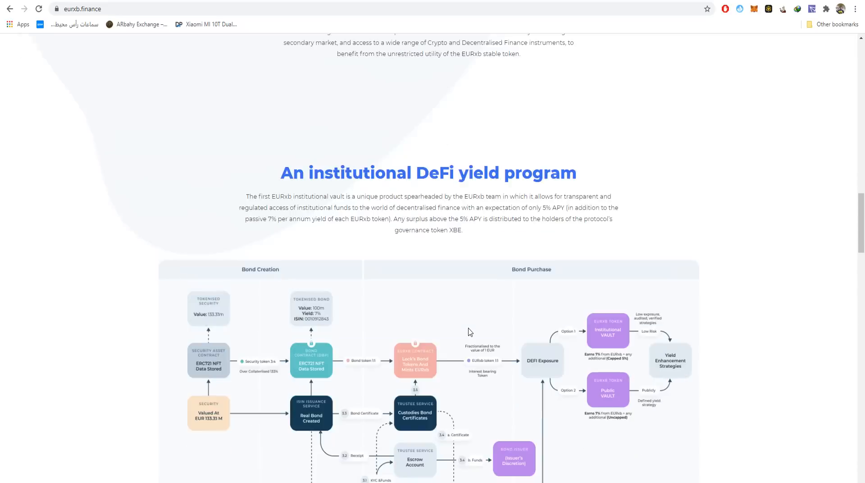
mouse_move(465, 332)
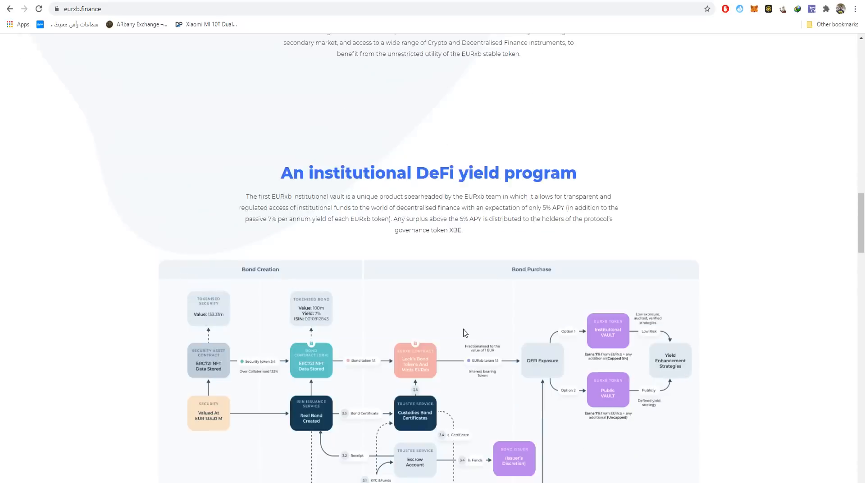
mouse_move(616, 308)
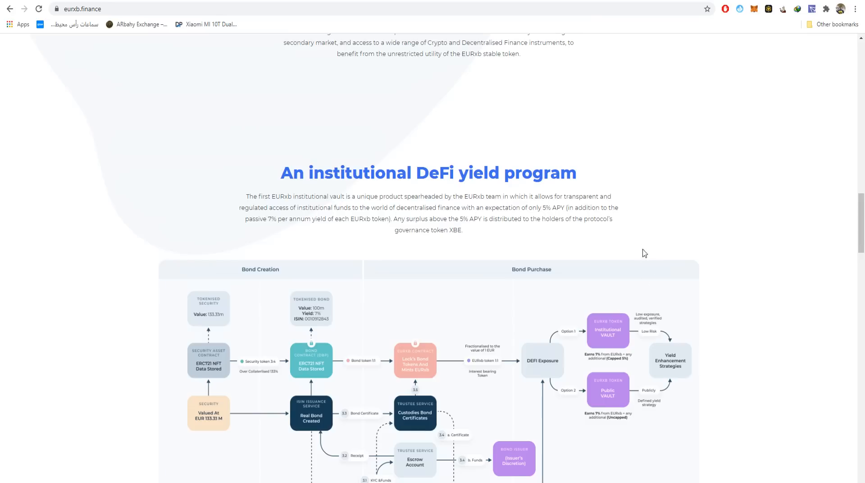
mouse_move(632, 244)
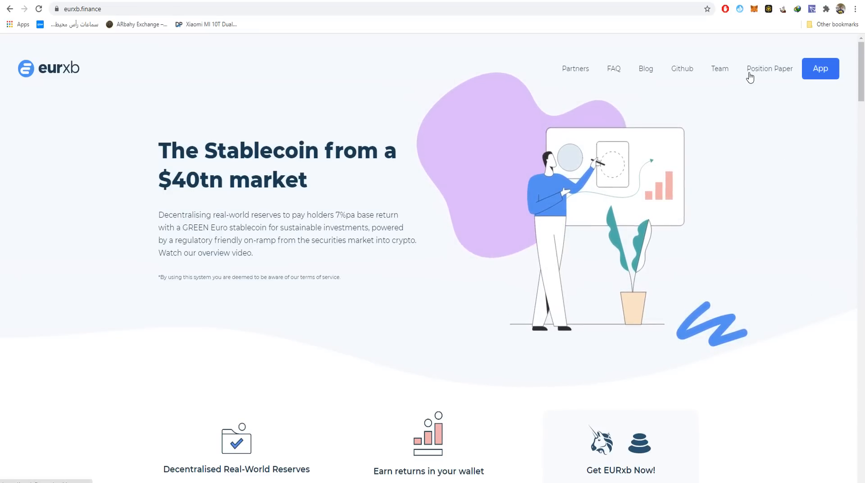
- Open the 'The EURxb Stablecoin' position paper and scroll through its section list and Foreword
left_click(768, 69)
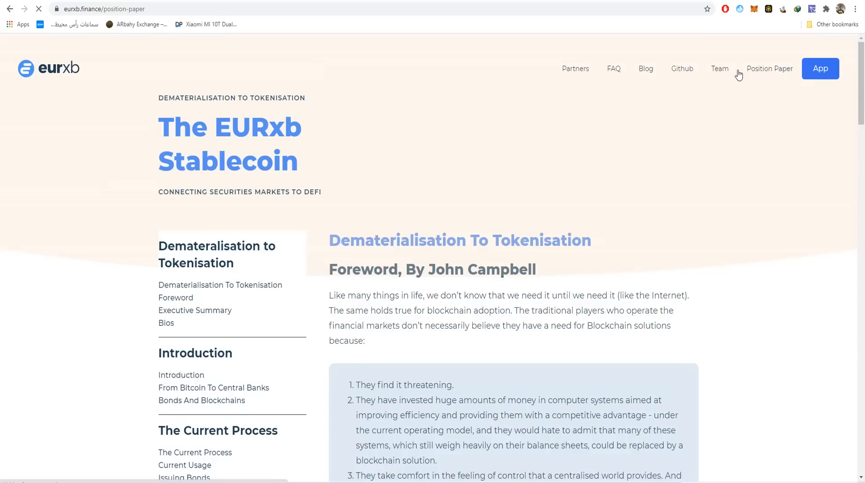
scroll("down", 3)
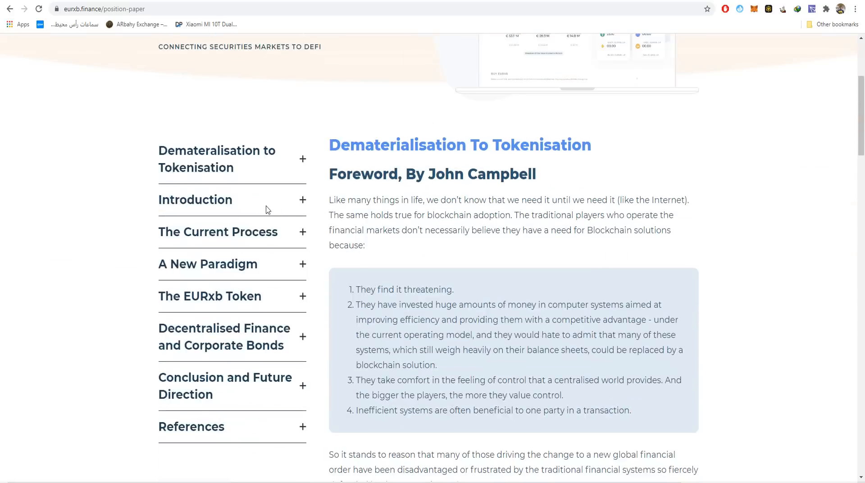
mouse_move(332, 355)
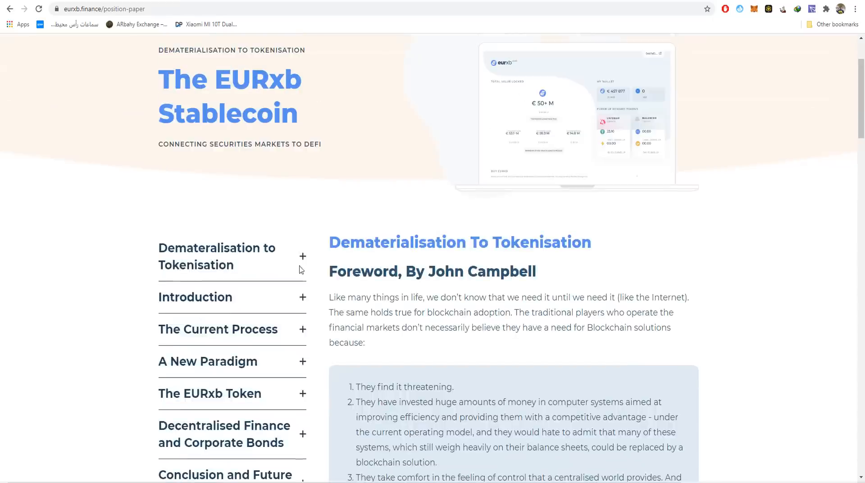
scroll("down", 3)
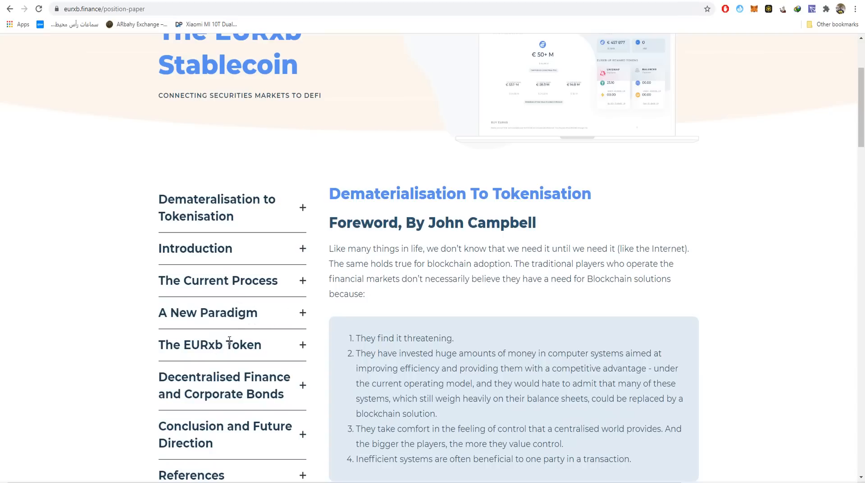
mouse_move(216, 359)
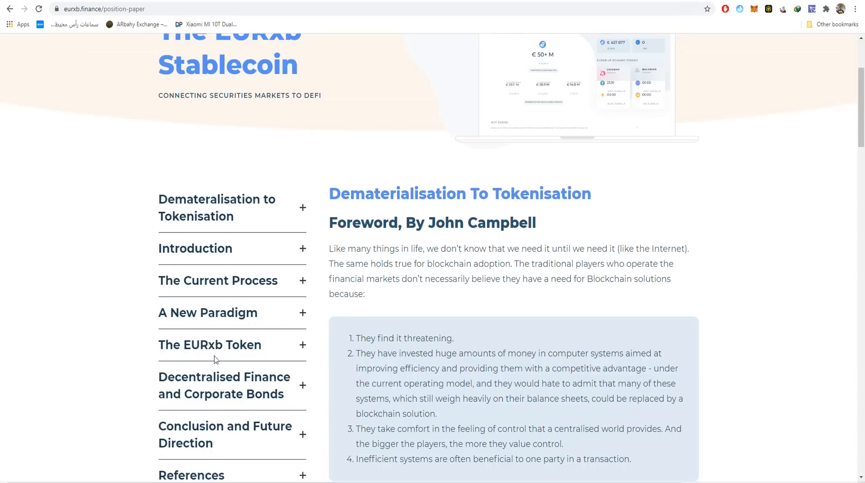